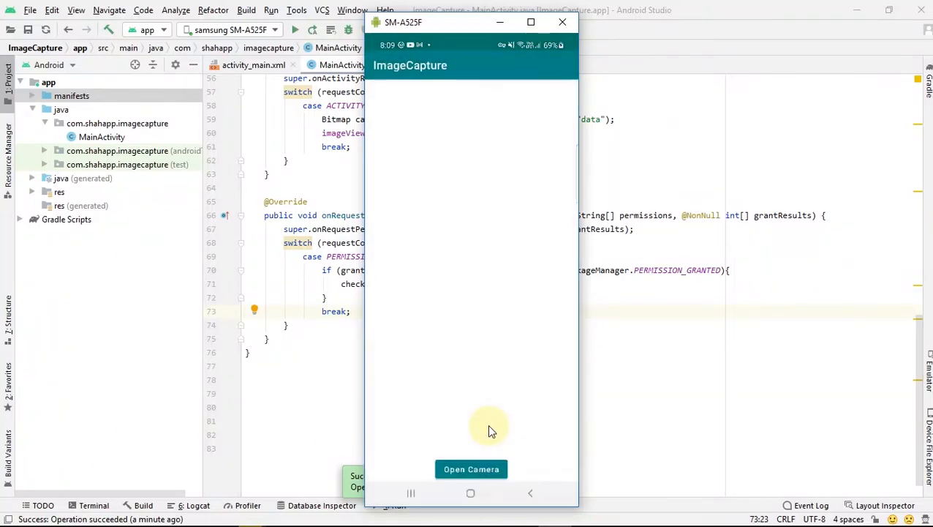
Tap Open Camera on the mirrored device, take a photo and accept it so it shows in the ImageView.
left_click(471, 469)
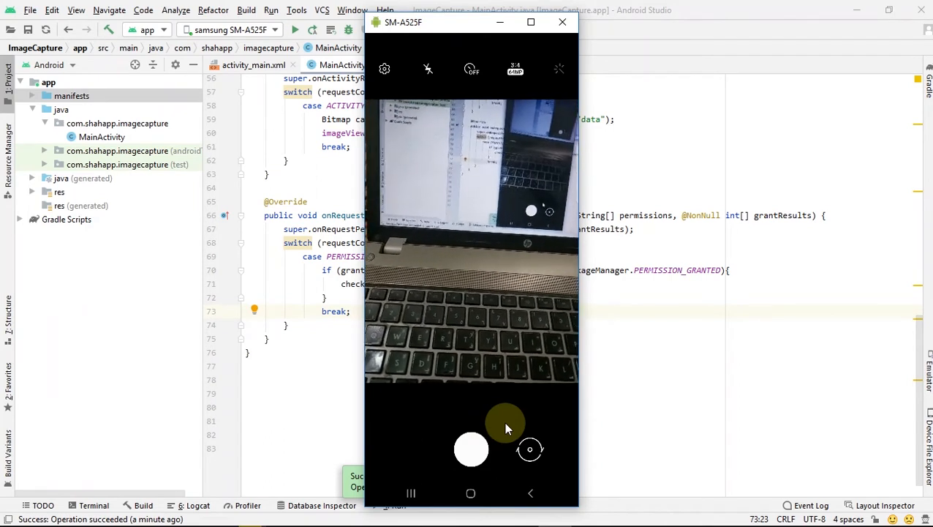
left_click(470, 447)
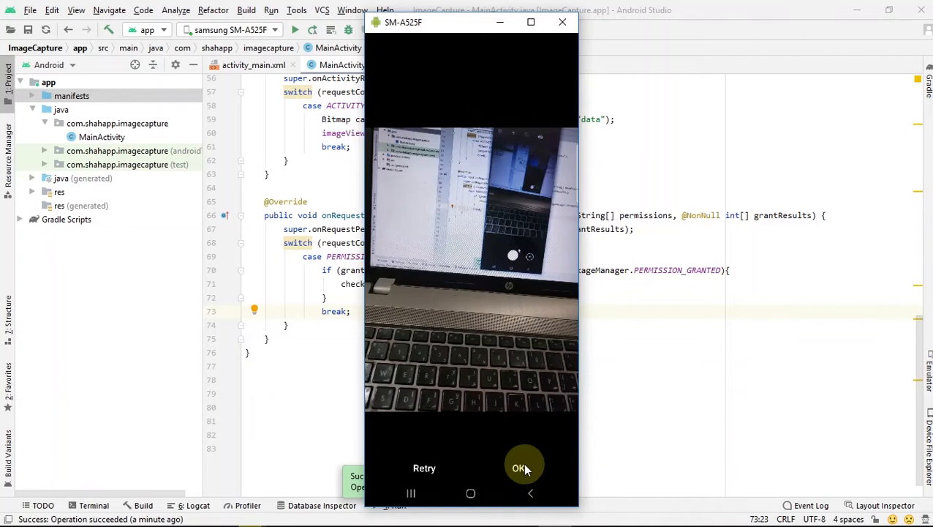
left_click(524, 468)
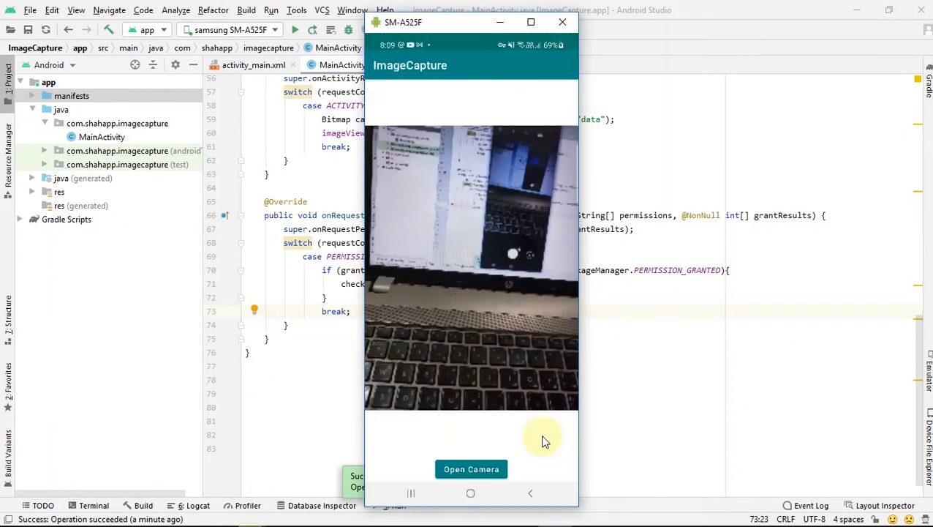
mouse_move(641, 449)
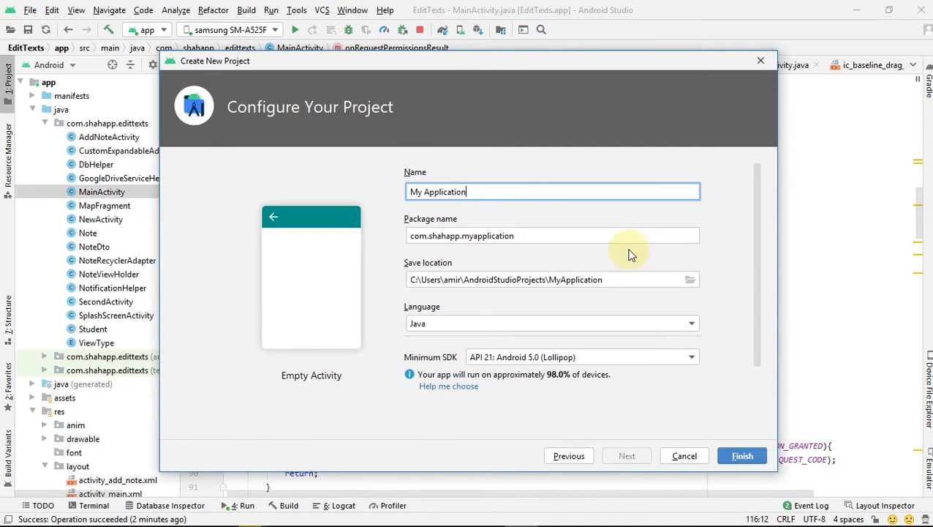
Name the new project ImageCapture, keeping Java and API 21, and finish creating it.
type("ImageCapture")
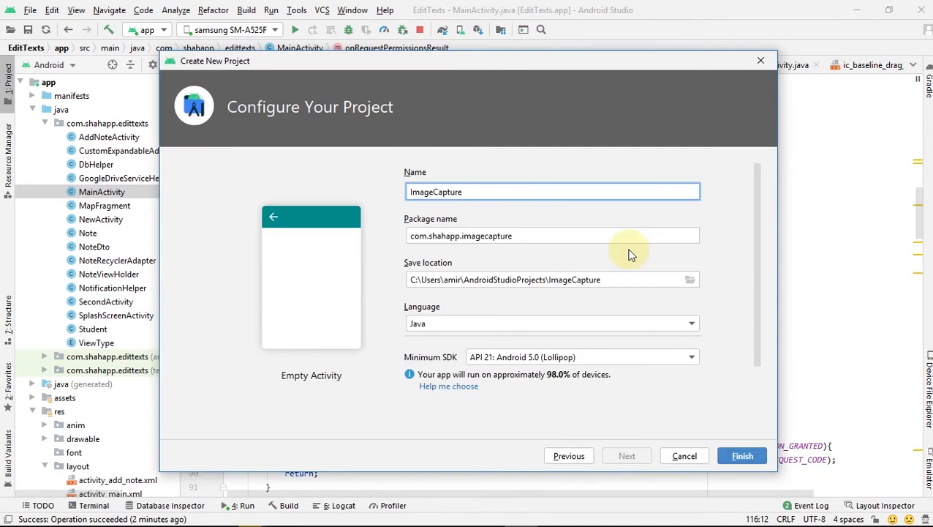
left_click(743, 455)
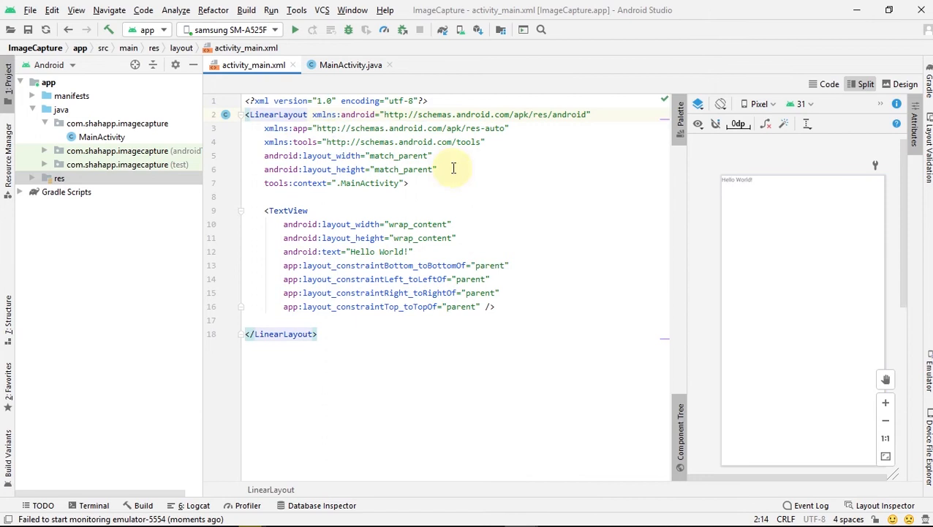
Make the LinearLayout vertical and add ImageView imageView with layout_weight 1 and a gravity-centred button.
type("android:orientation=\"vertical\"")
type("android:layout_height=\"0dp")
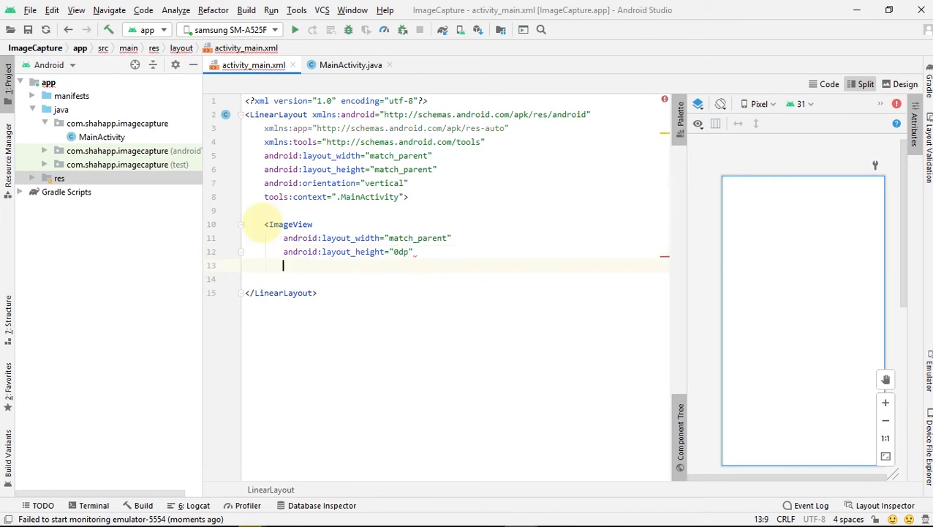
type("android:id=\"@+id/imageView\"")
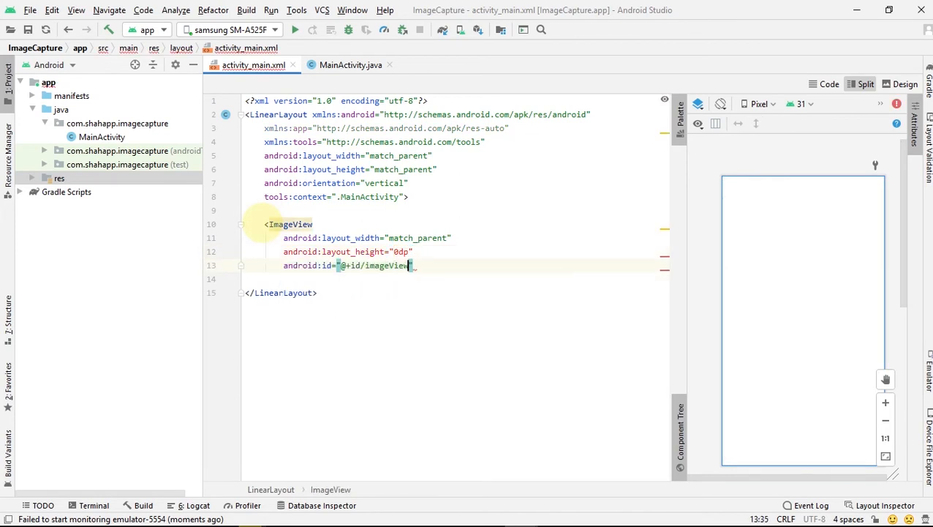
type("android:layout_weight=\"1\"")
type("android:text=\"Open Camera")
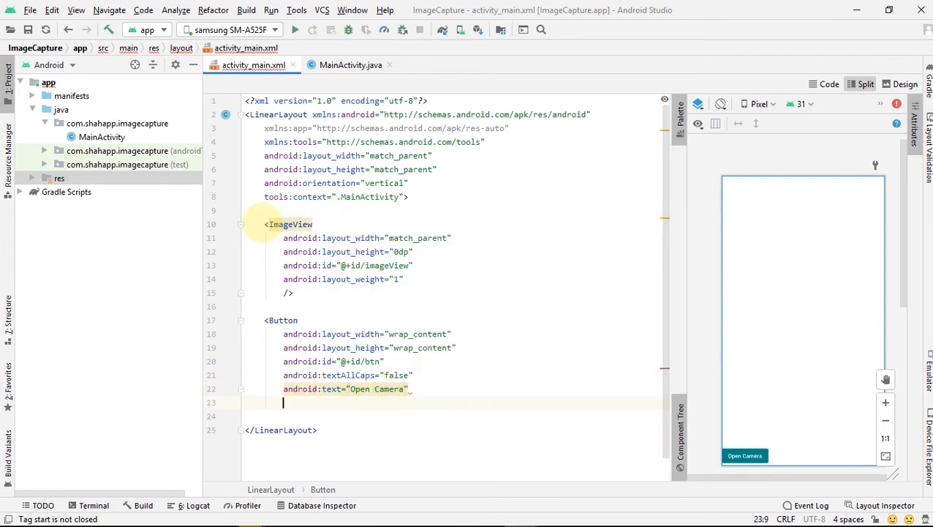
type("android:layout_gravity=\"center")
left_click(454, 416)
type("/>")
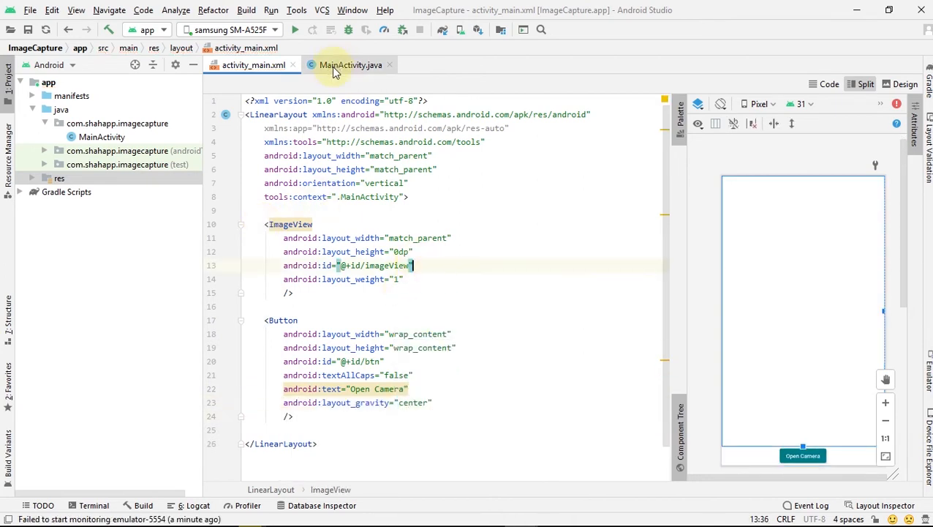
Declare private ImageView imageView and private Button btn fields in MainActivity.
left_click(348, 65)
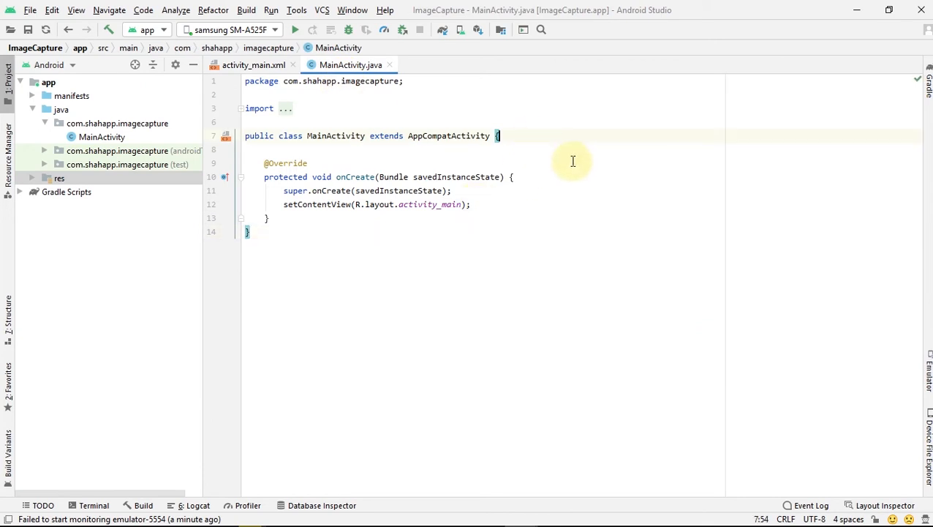
type("pr")
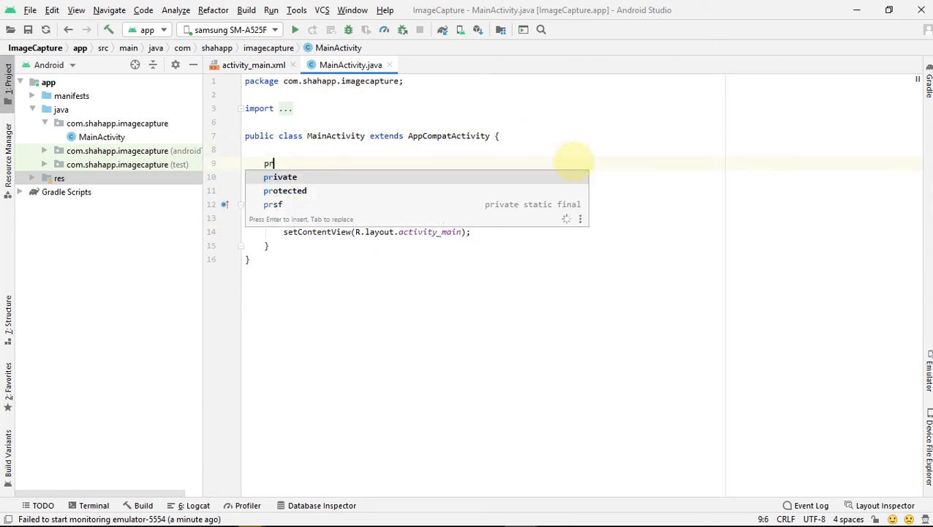
type("ivate Ima")
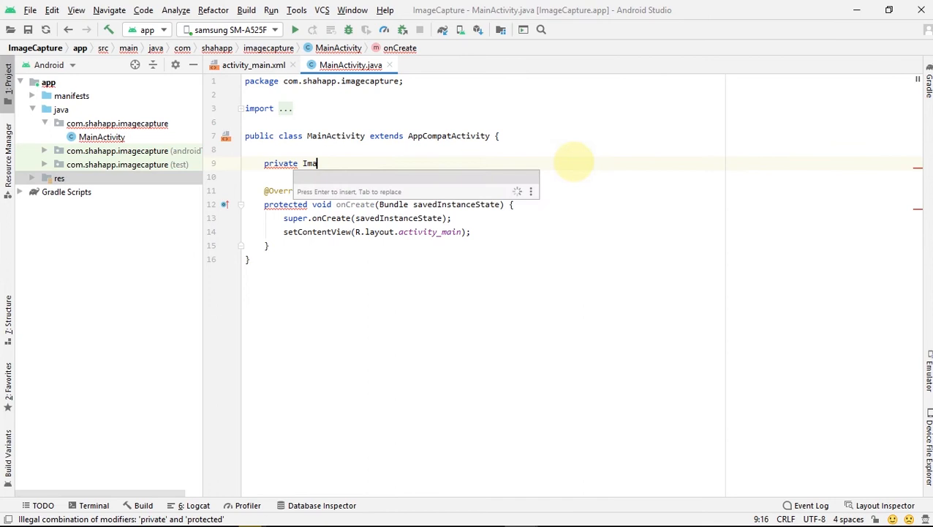
type("geView imageView;")
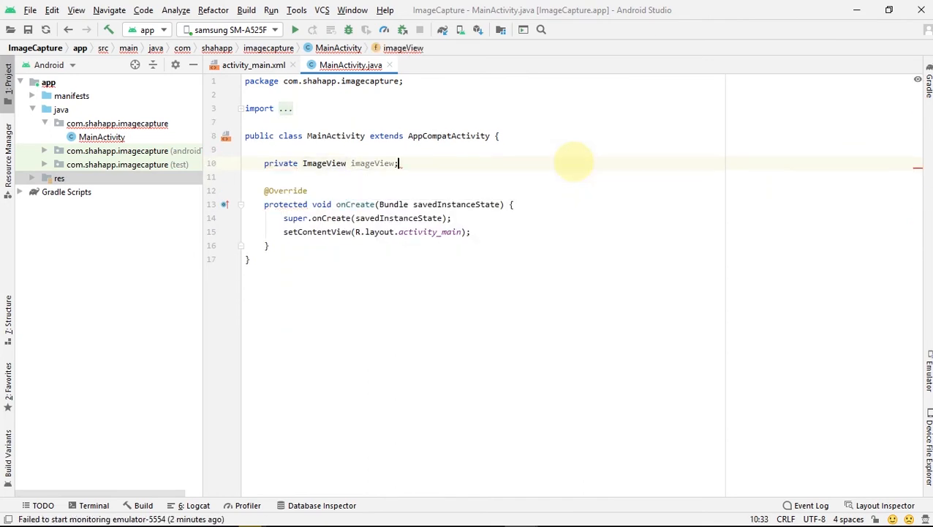
type("private Butt")
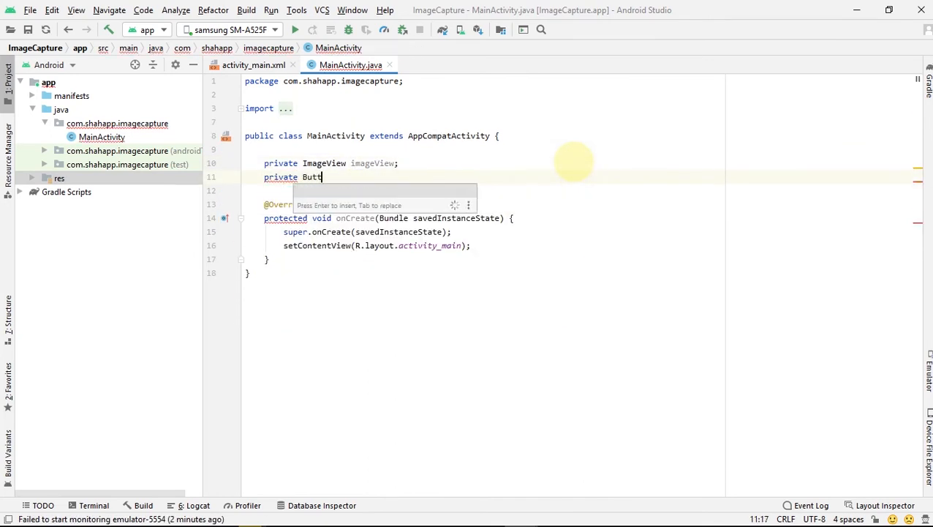
type("on btn;")
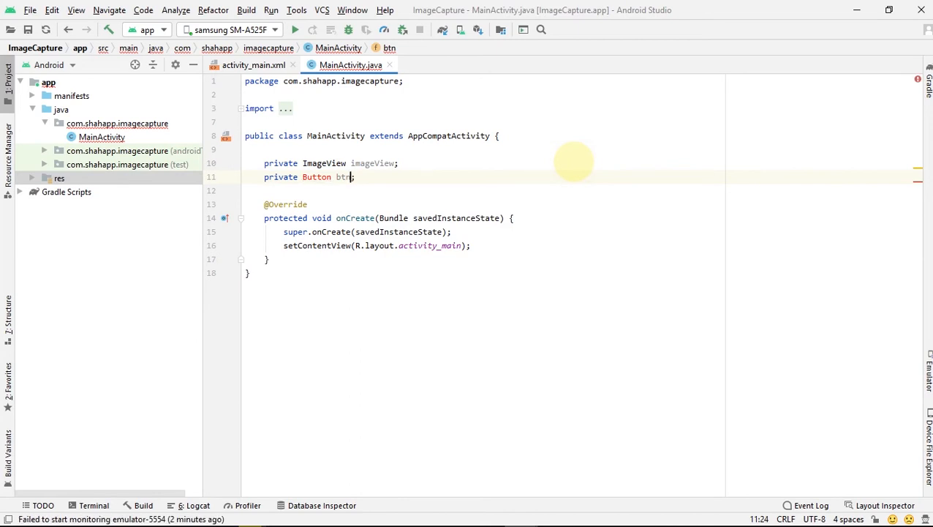
key("Enter")
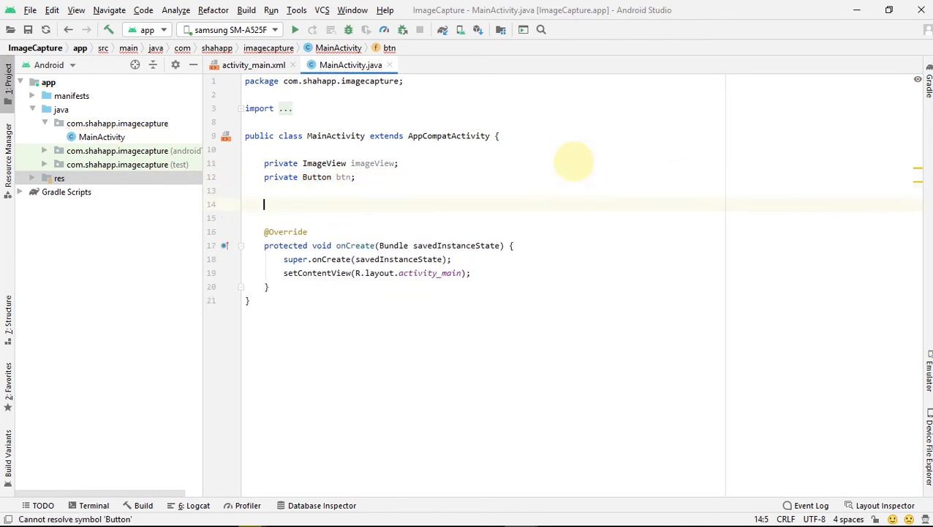
Declare static final int constants ACTIVITY_REQUEST_CODE = 1000 and PERMISSION_REQUEST_CODE = 2000.
type("private static final int")
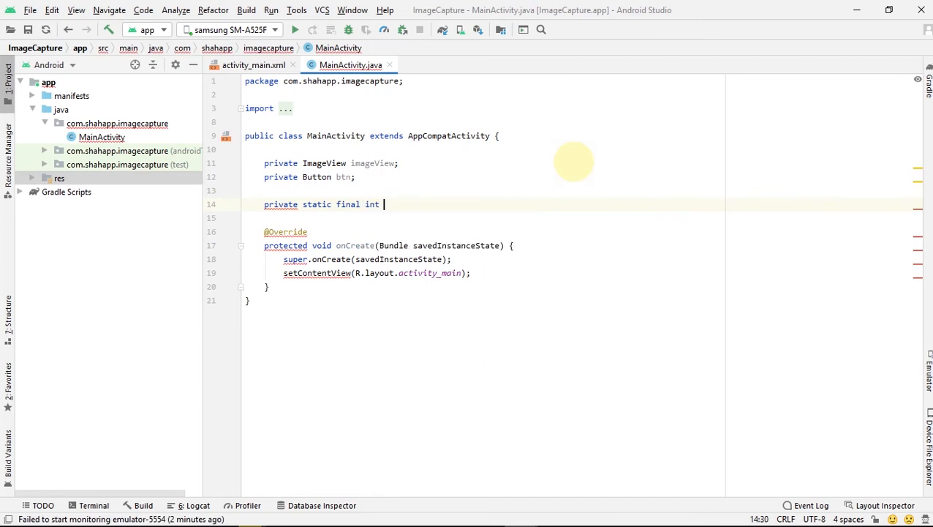
type("AC")
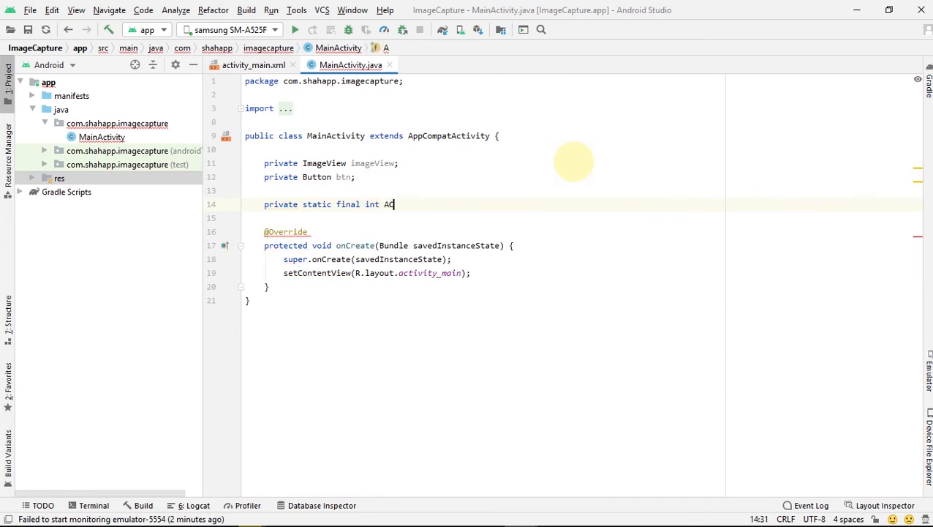
type("CTIVITY")
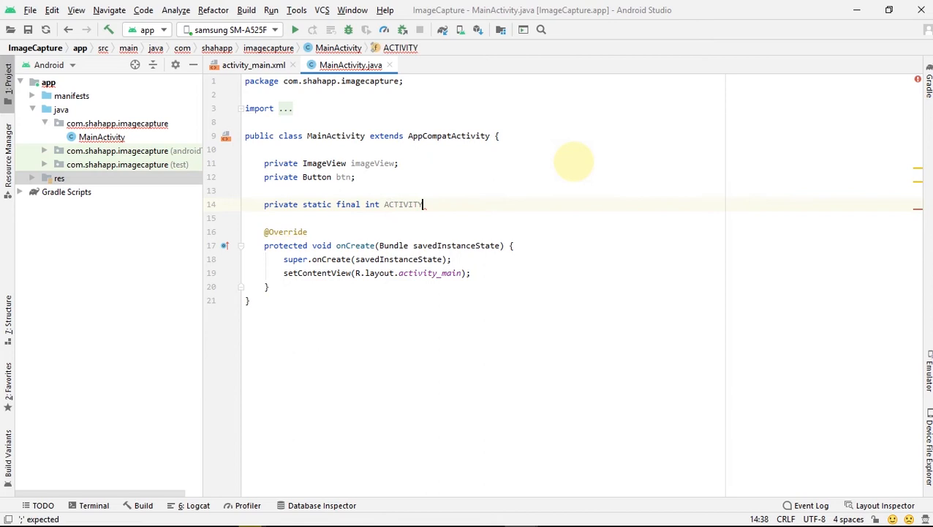
type("_REQUEST_")
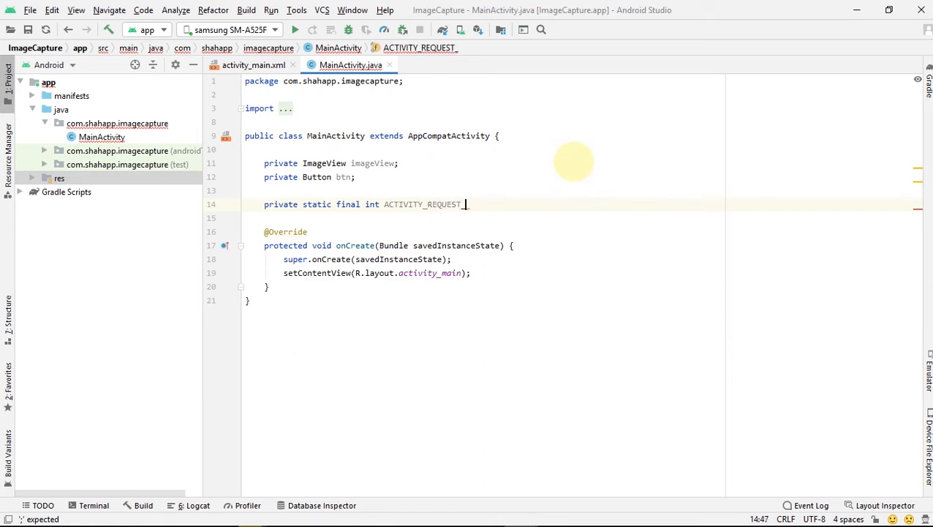
type("CODE = 1000;")
left_click(485, 218)
type("pri")
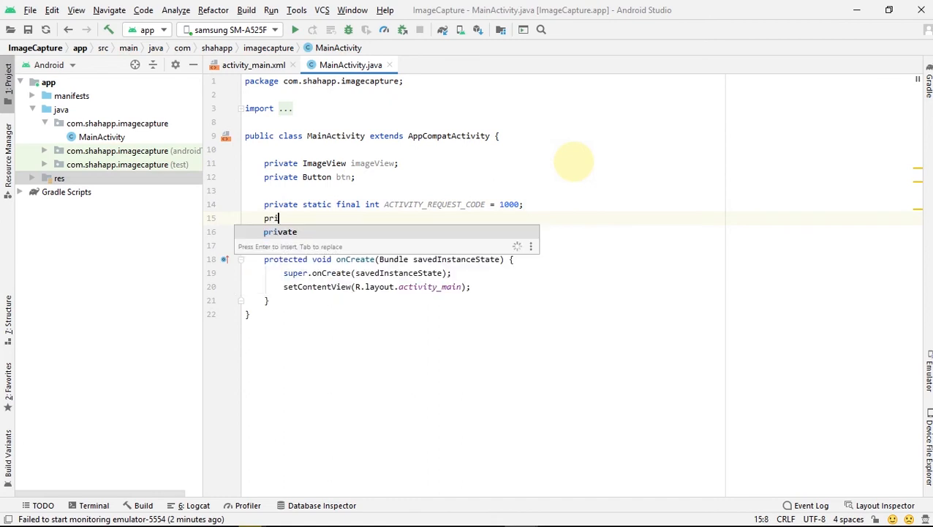
type("vate static final in")
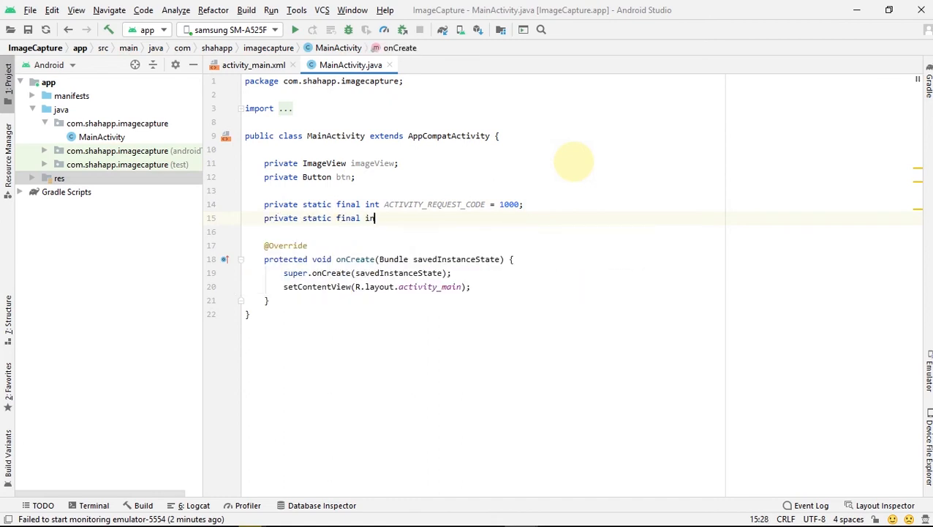
type("PERMI")
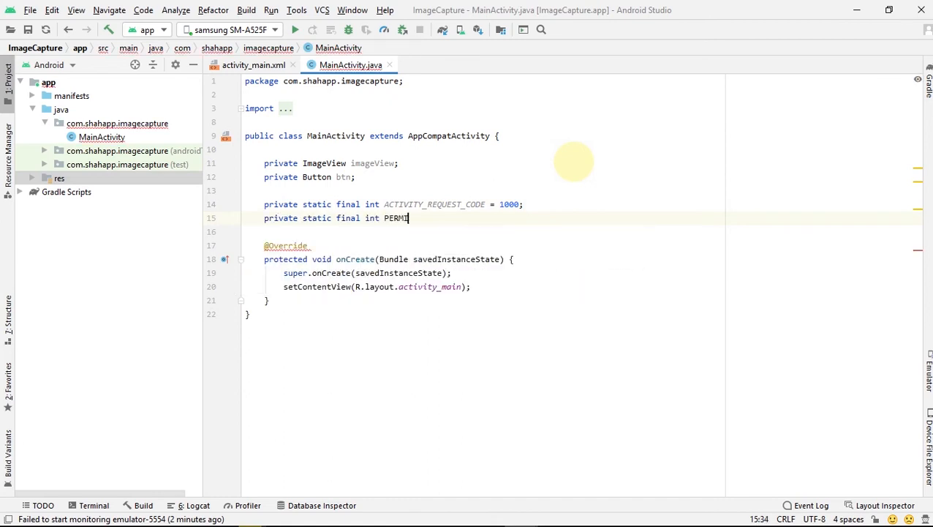
type("SSION_REQUEST_CODE = 2000;")
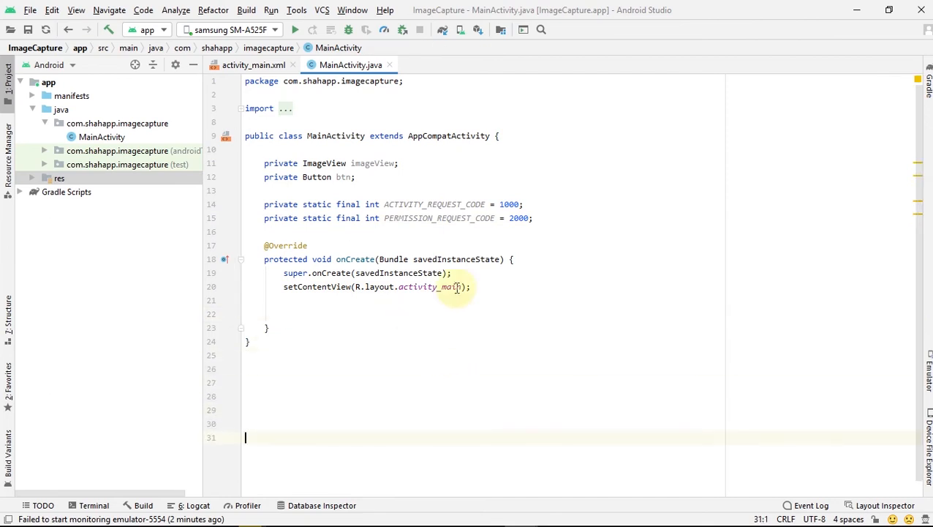
Bind imageView and btn with findViewById(R.id...) in onCreate.
type("imageView_f")
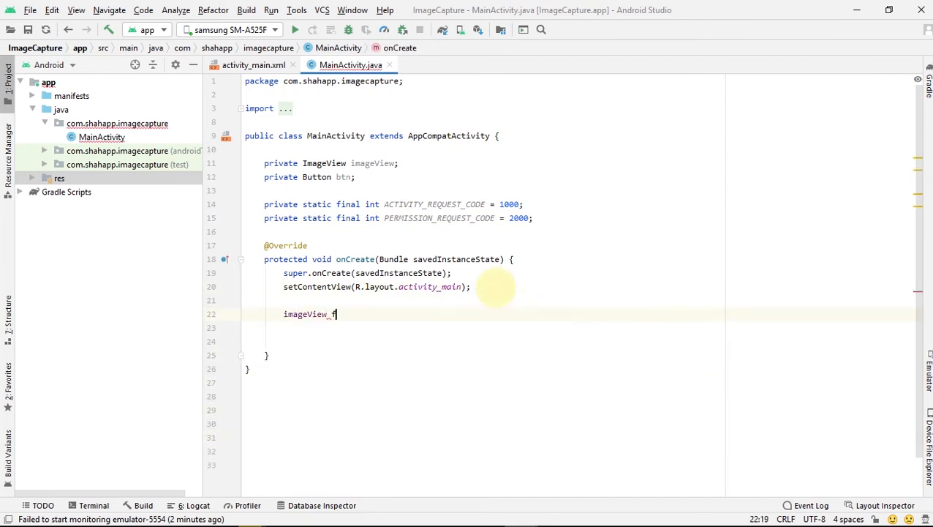
type("=findViewById(R.id.imageView")
left_click(584, 328)
type(";")
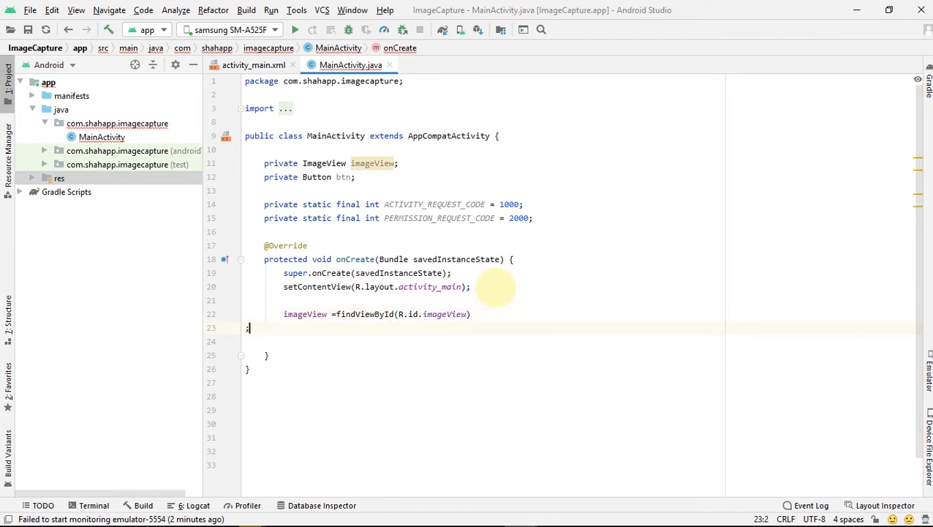
type(");")
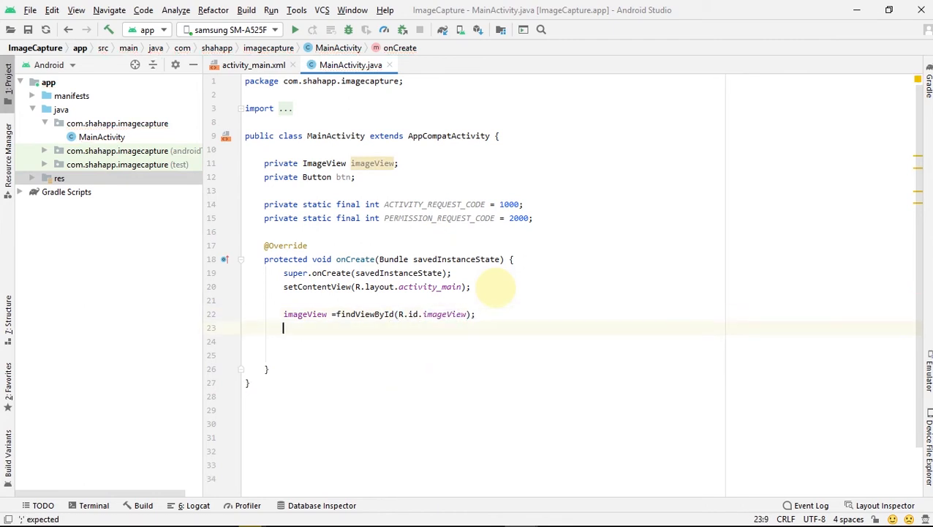
type("btn = f")
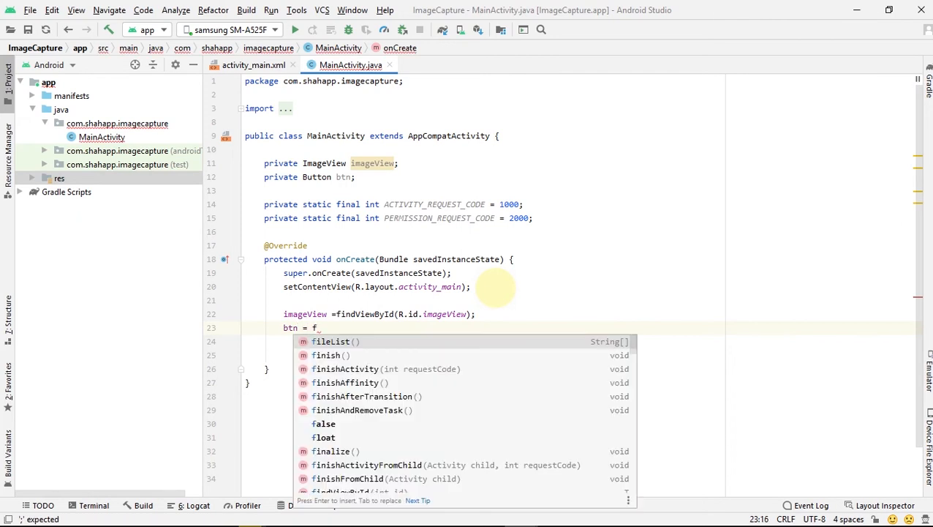
type("indViewById(R.id.btn")
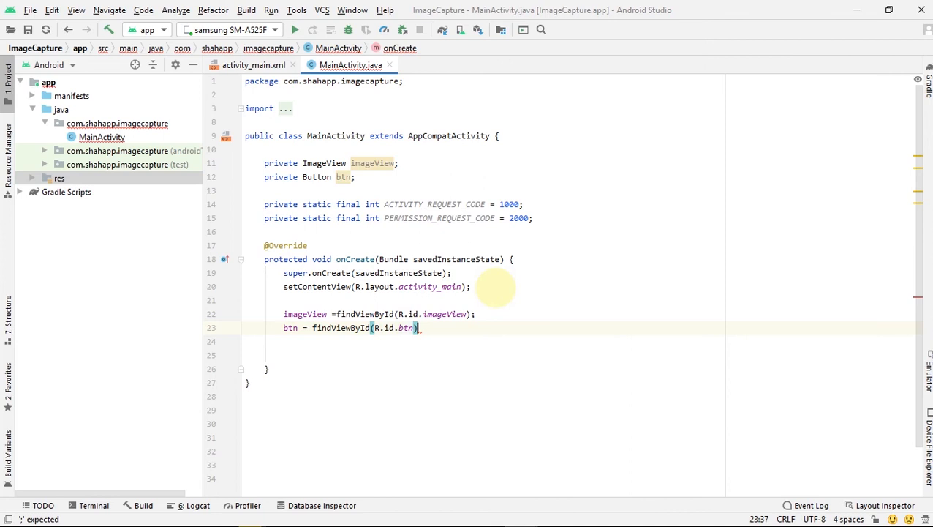
Set btn's OnClickListener to call checkPermissionAndOpenCamera() and create that method via quick-fix.
type("btn.seton")
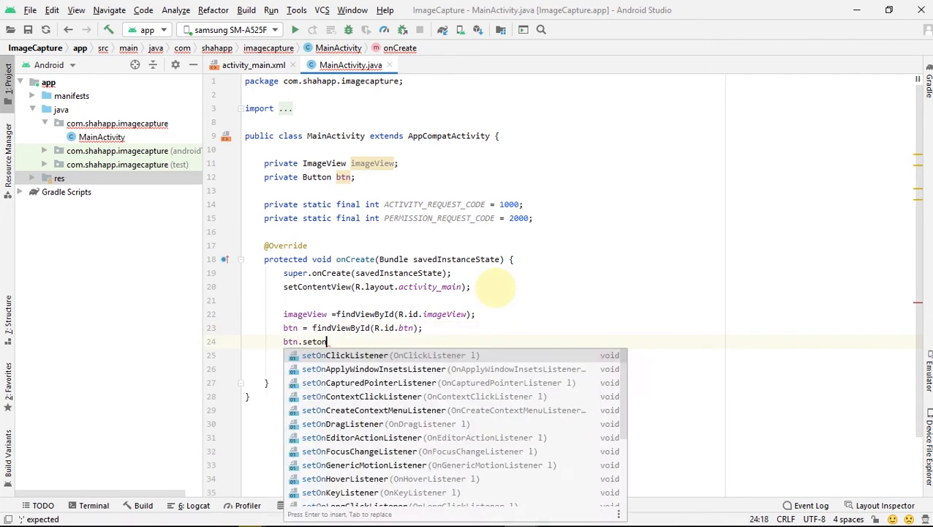
key("Enter")
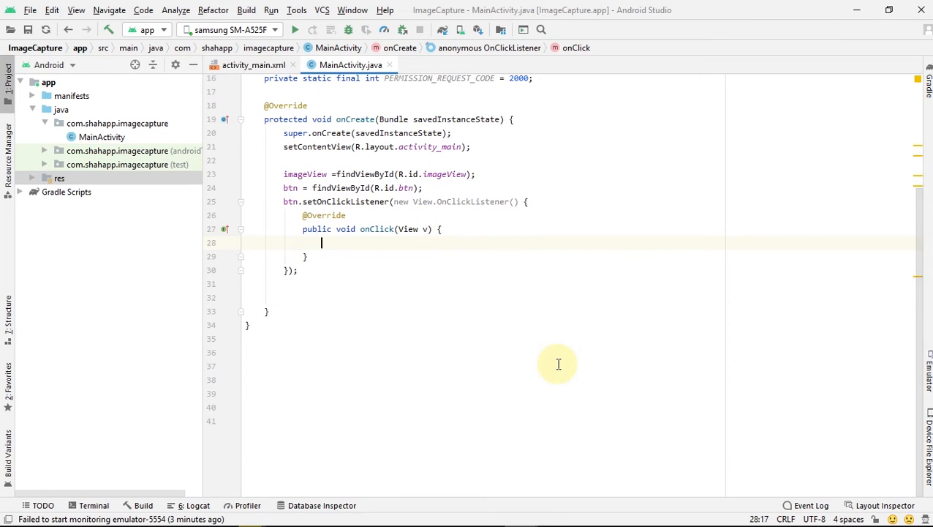
type("checkPermission")
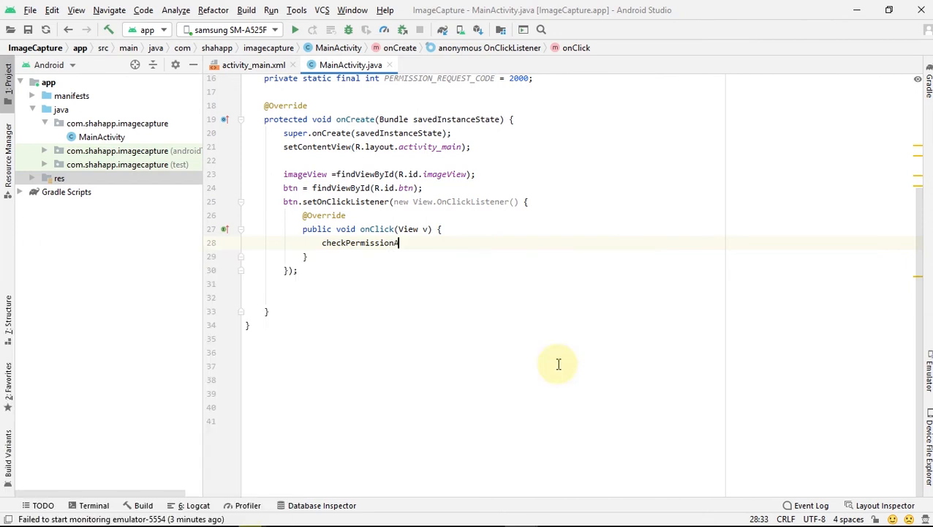
type("AndOpenCamera();")
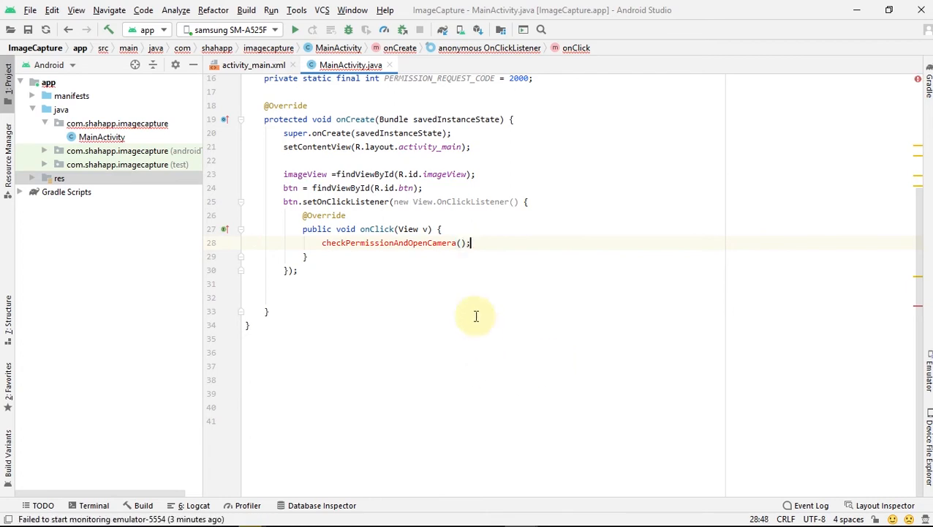
left_click(442, 243)
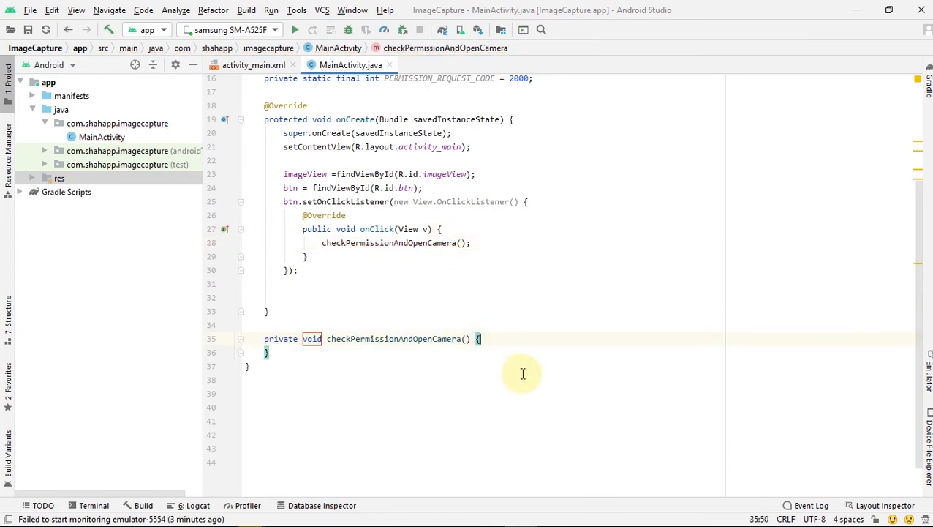
Add an if checking ContextCompat.checkSelfPermission for Manifest CAMERA not equal to PERMISSION_GRANTED.
type("if (")
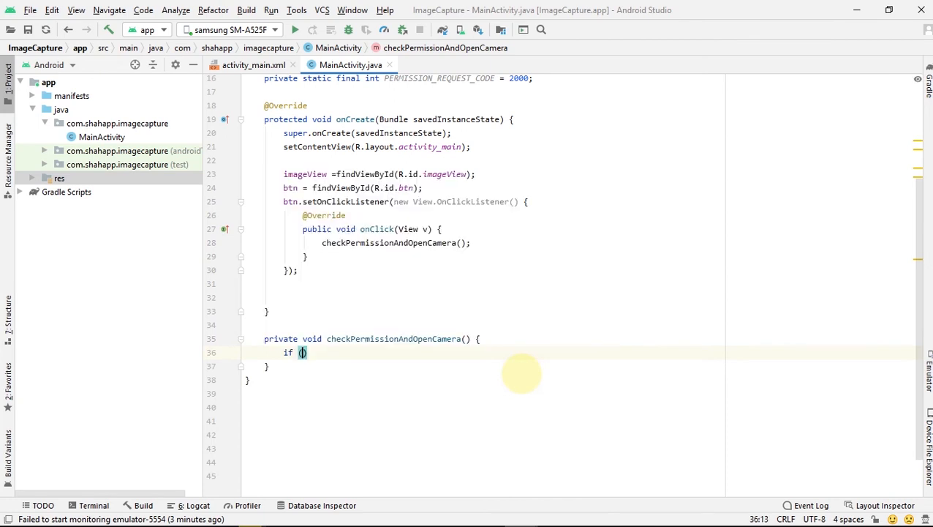
type("ContextCompat.checkSelfPermission(this,")
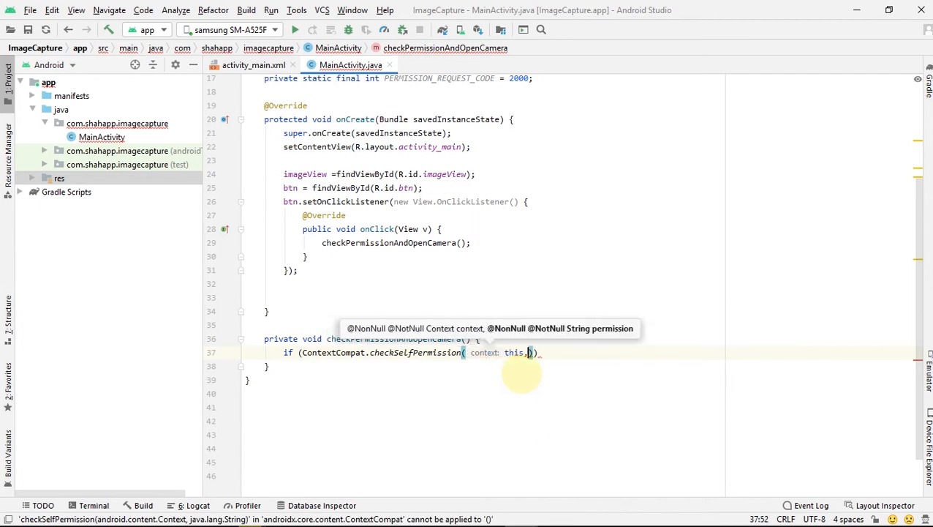
type("Manifest.permission.CAMERA")
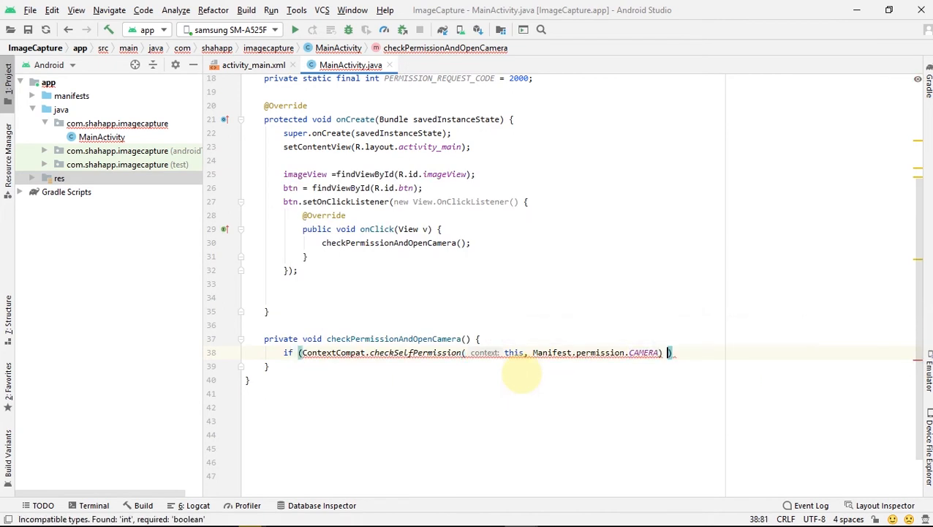
type("!=")
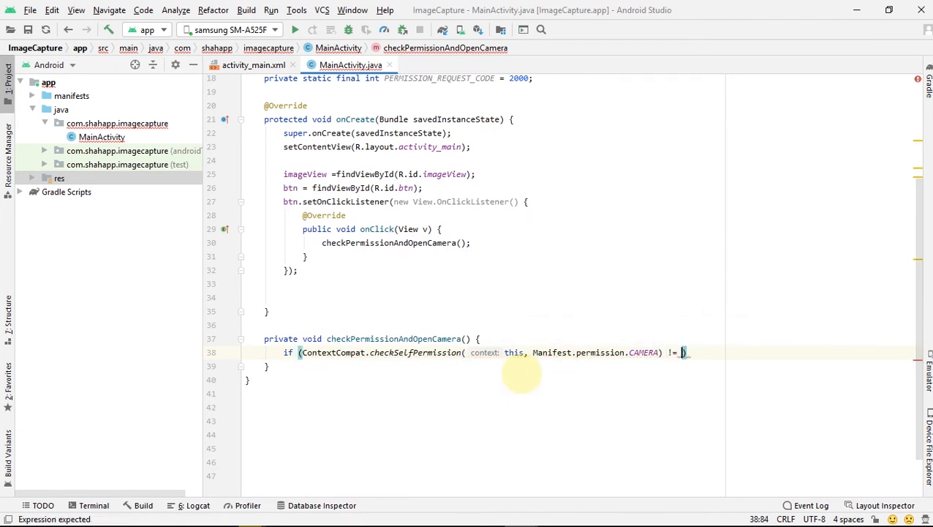
type("P")
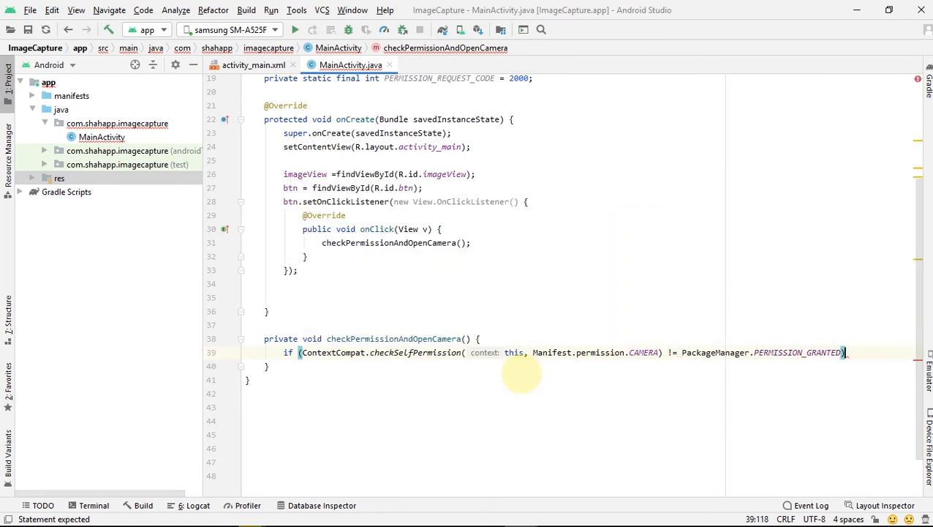
Call ActivityCompat.requestPermissions with the CAMERA permission and PERMISSION_REQUEST_CODE, then return.
type("ActivityCompat.")
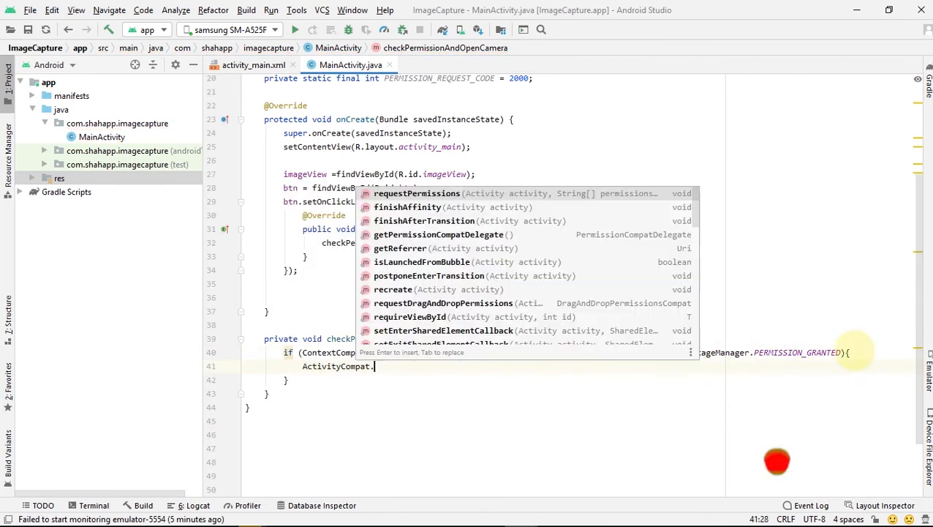
left_click(415, 193)
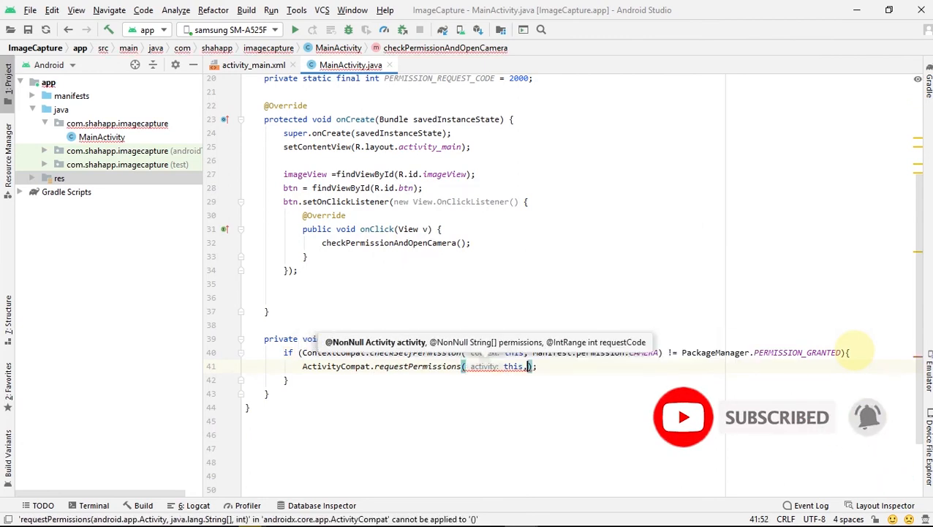
type("new String[]{")
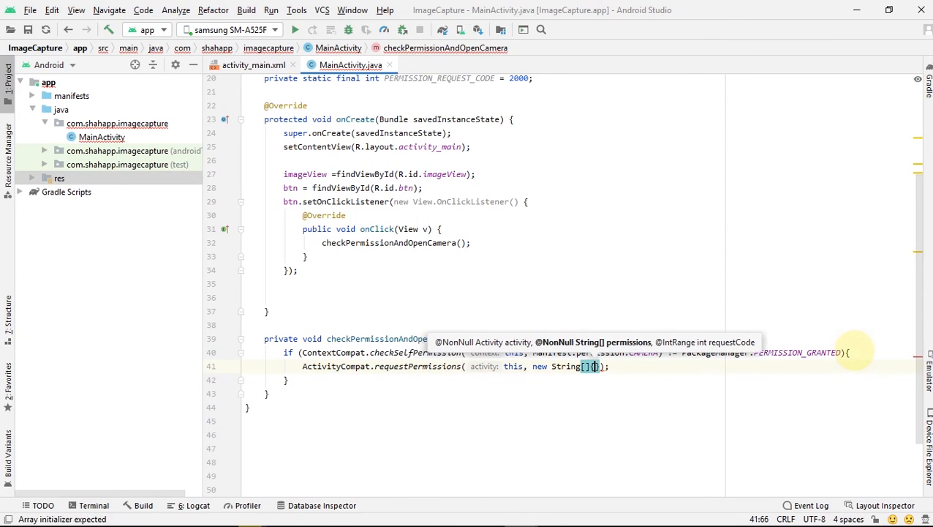
type("Manifest.permission.CAMERA")
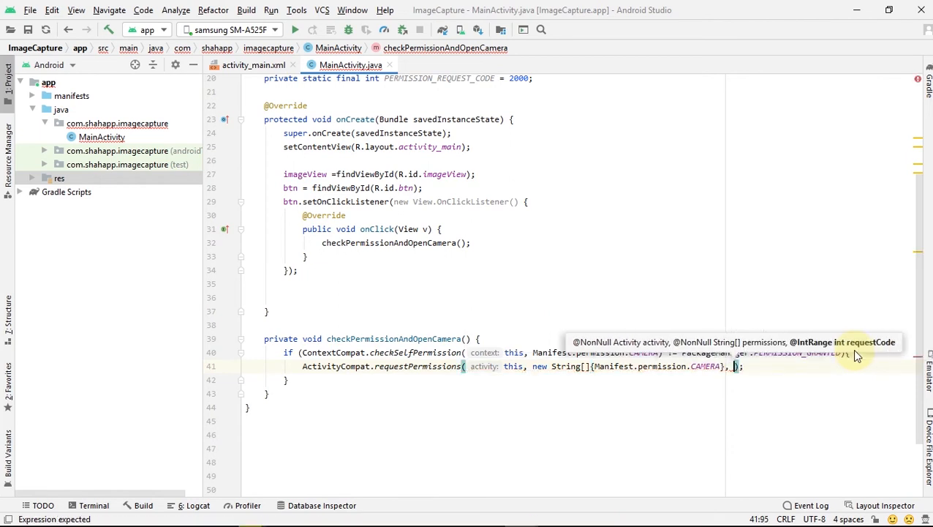
type("PERMISSION_REQUEST_CODE")
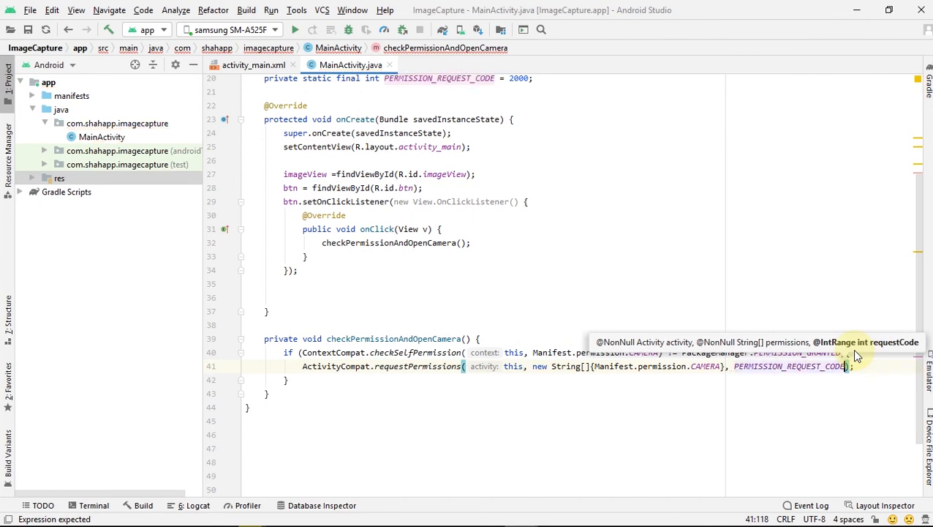
type("return;")
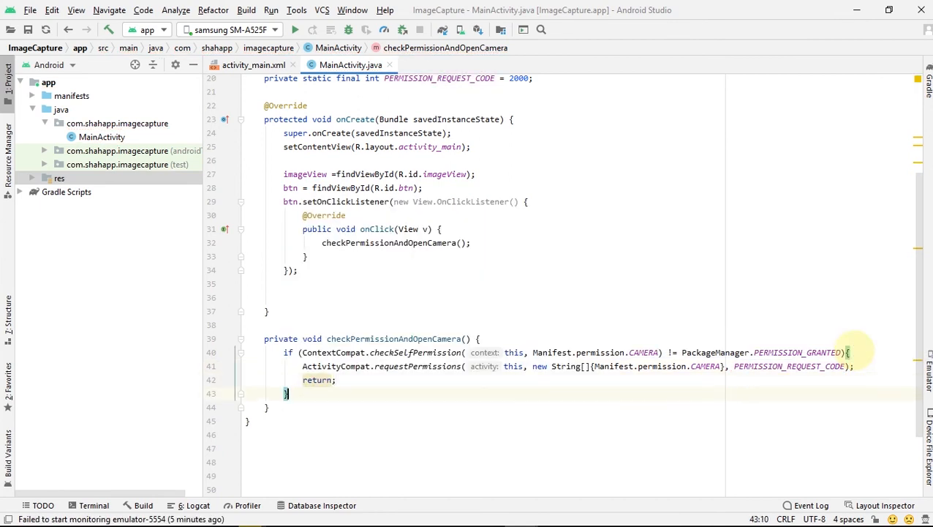
Create a MediaStore ACTION_IMAGE_CAPTURE Intent and startActivityForResult with ACTIVITY_REQUEST_CODE.
type("In")
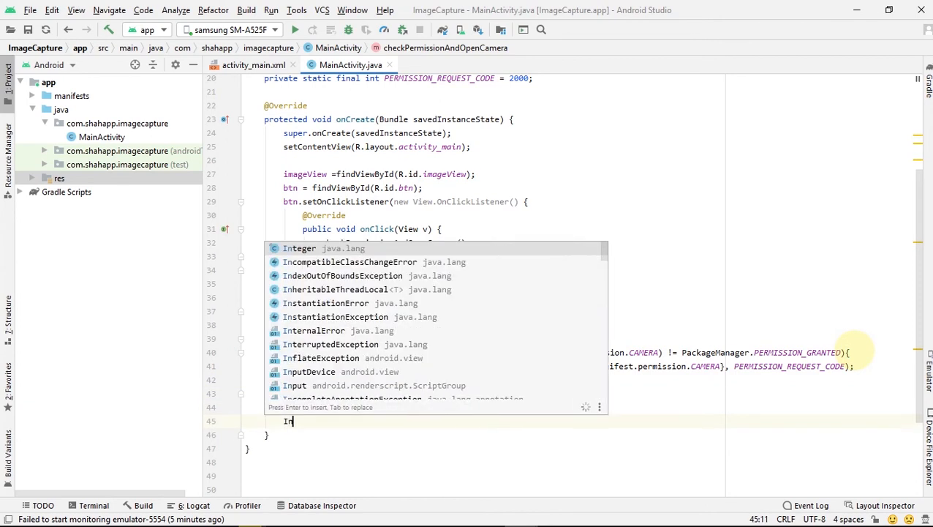
type("Intent intent = new Intent(")
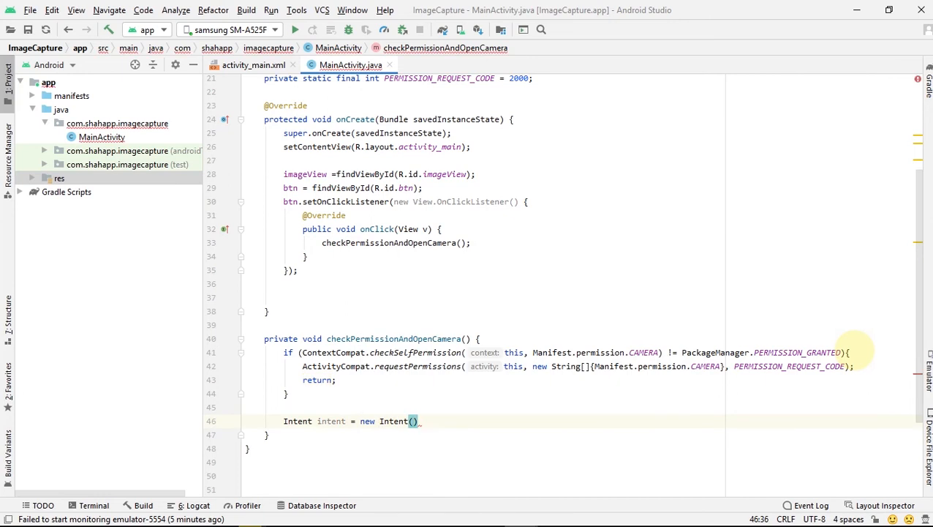
type("Medi")
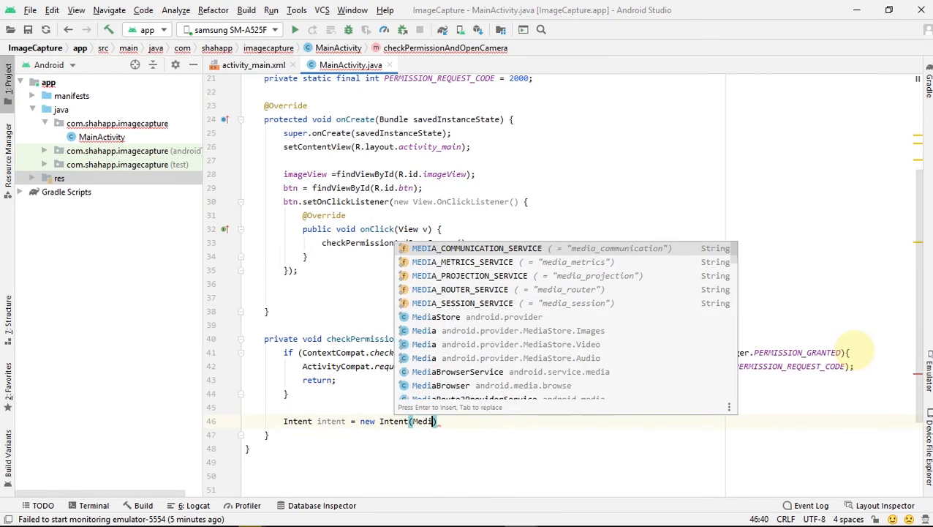
type("Store.ACTION_IMAGE_CAPTURE")
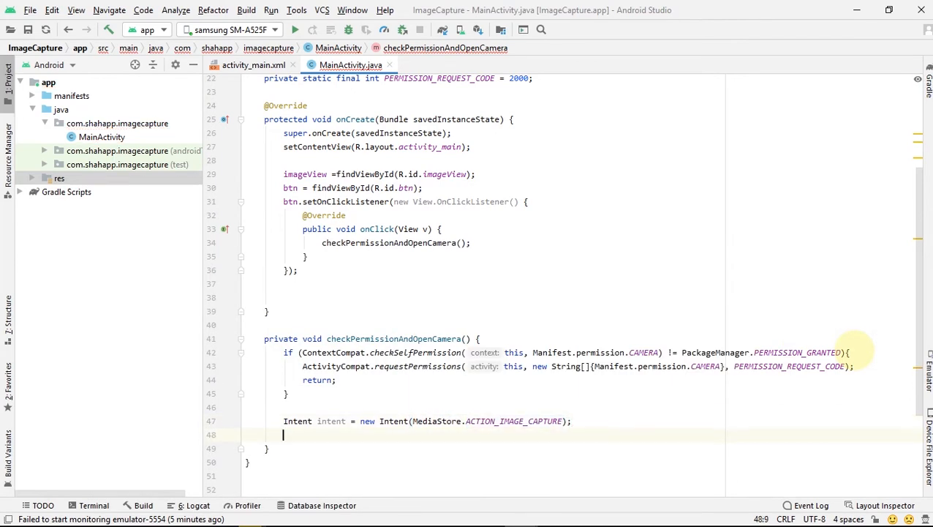
type("startac")
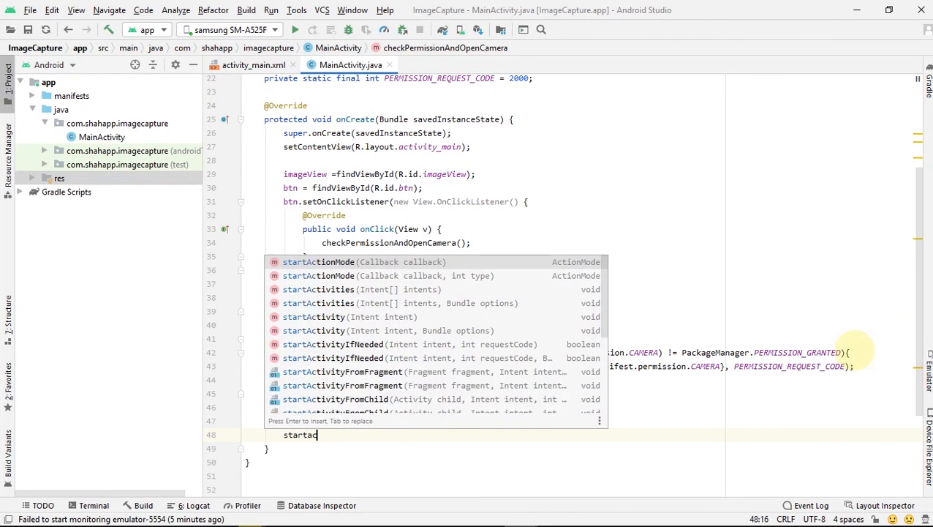
type("tivityForResult();")
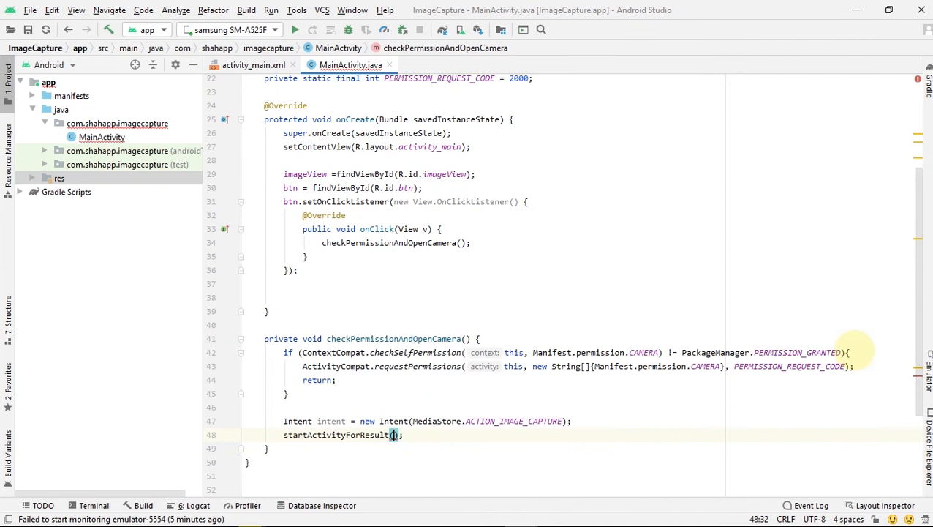
type("intent,")
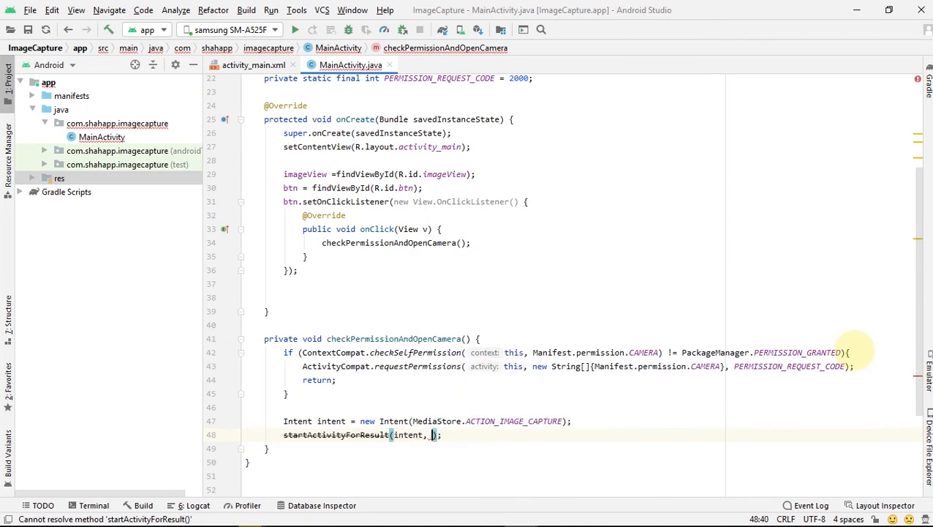
type("ACTIVITY_REQUEST_CODE")
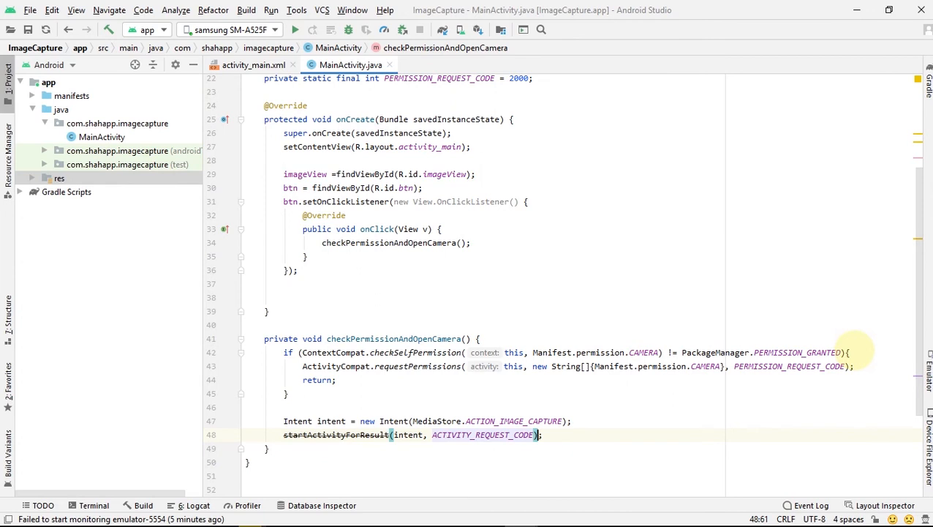
scroll("down", 3)
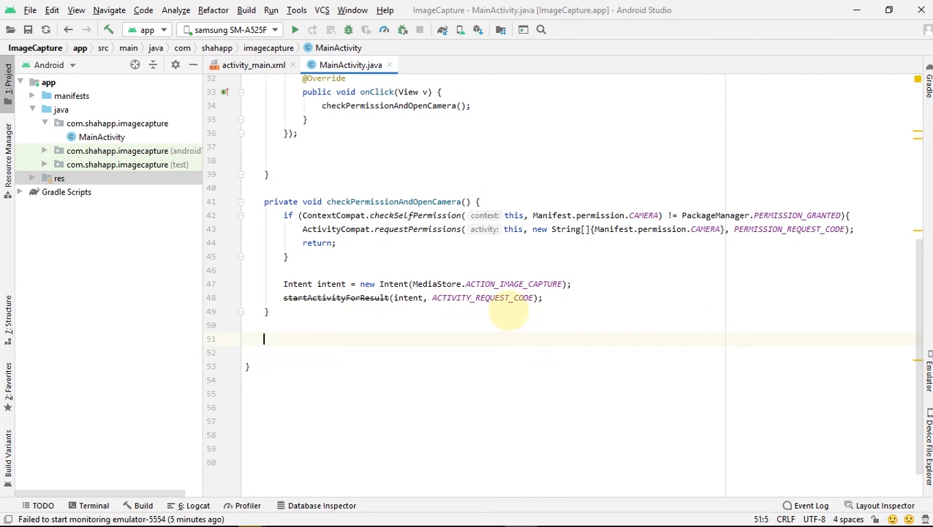
Override onActivityResult with a switch on requestCode and an ACTIVITY_REQUEST_CODE case.
type("onac")
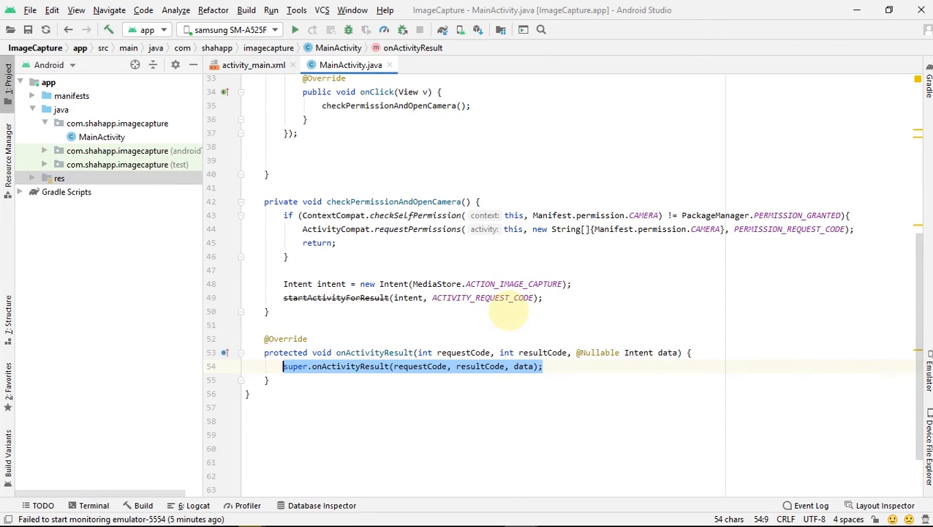
left_click(544, 365)
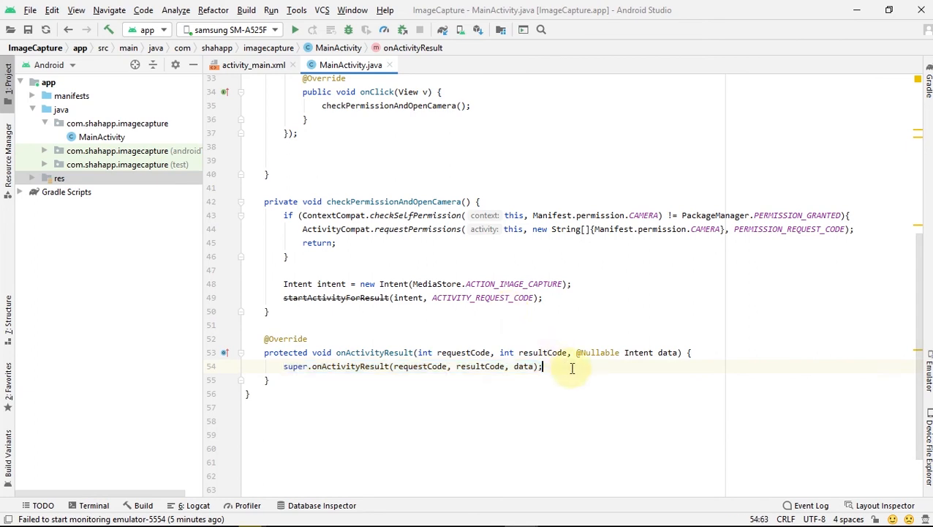
type("switch (")
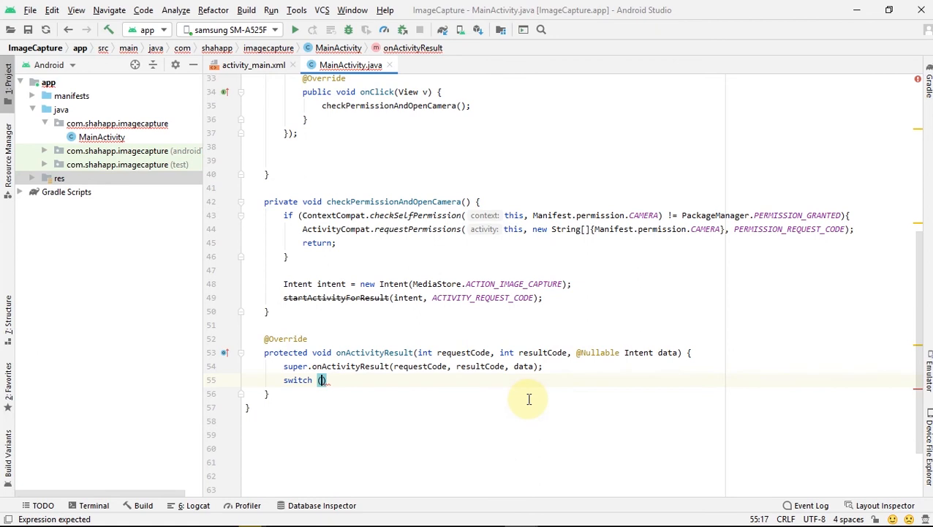
type("requestCode")
type("case")
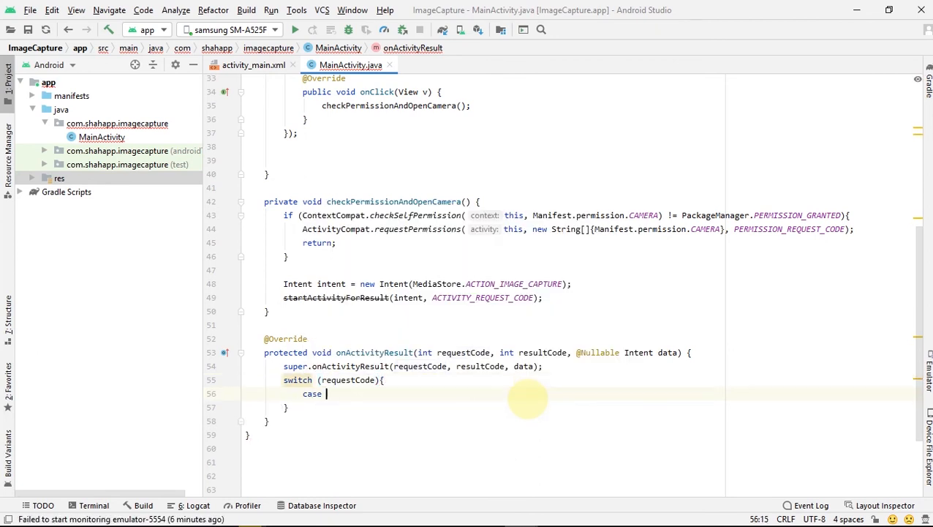
type("ACTIVITY_REQUEST_CODE:")
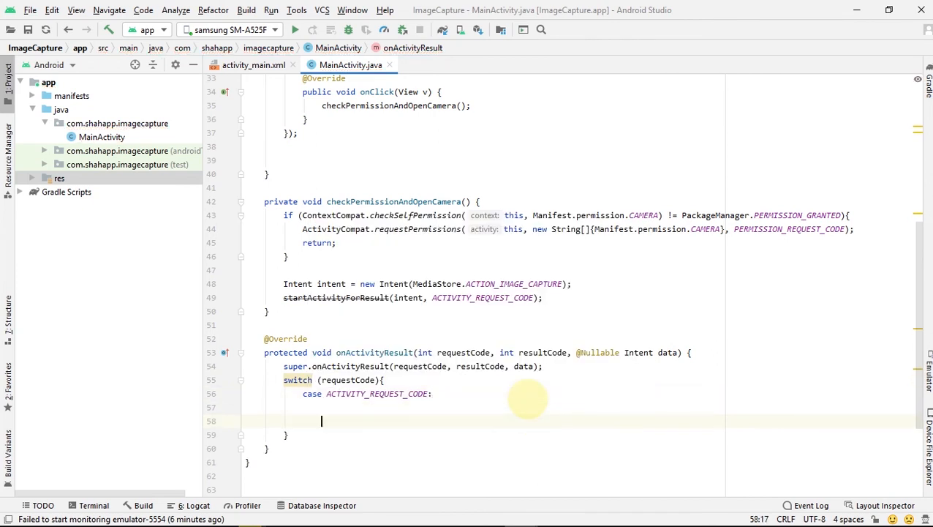
type("break;")
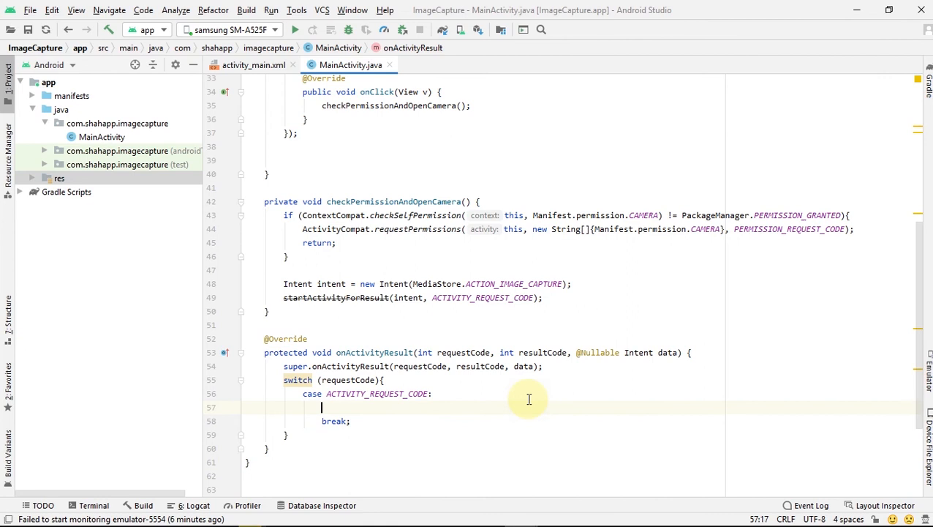
Cast data.getExtras().get("data") to Bitmap capturedImage and set it with imageView.setImageBitmap.
type("Bitmap capt")
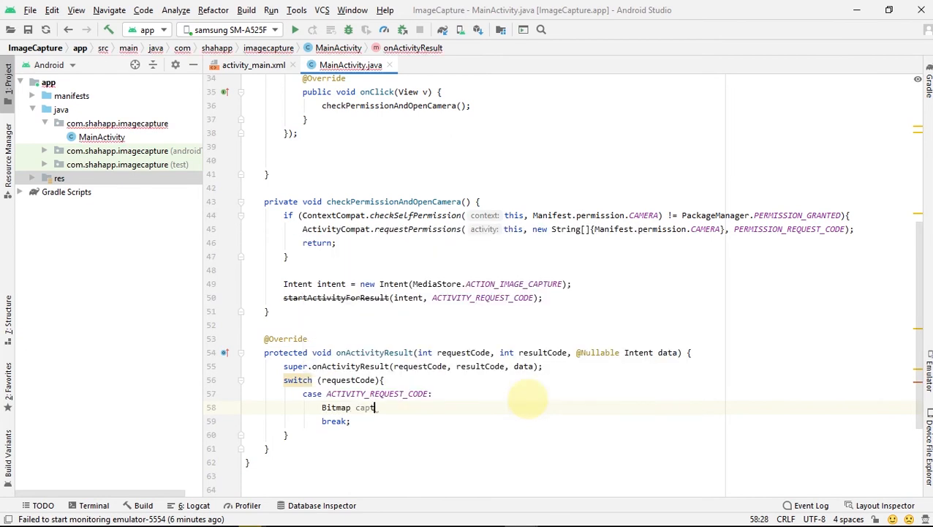
type("uredImage =")
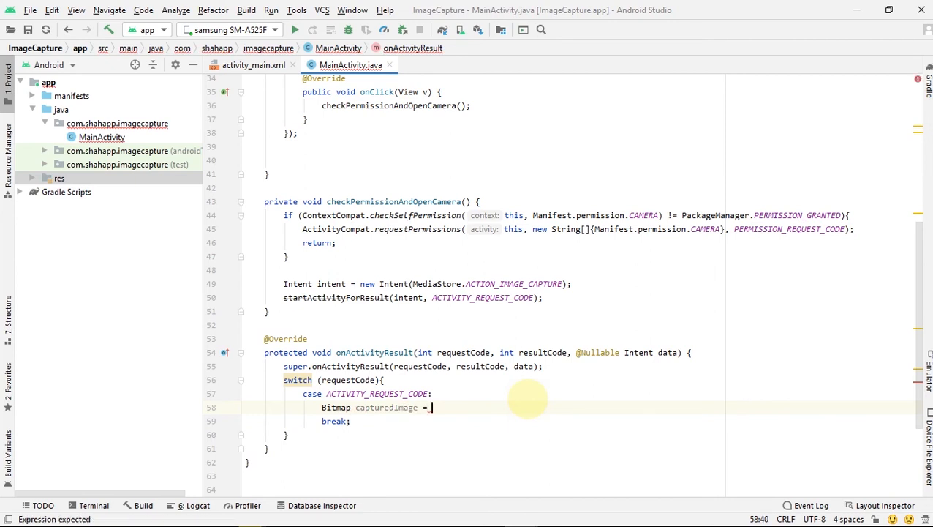
type("data.")
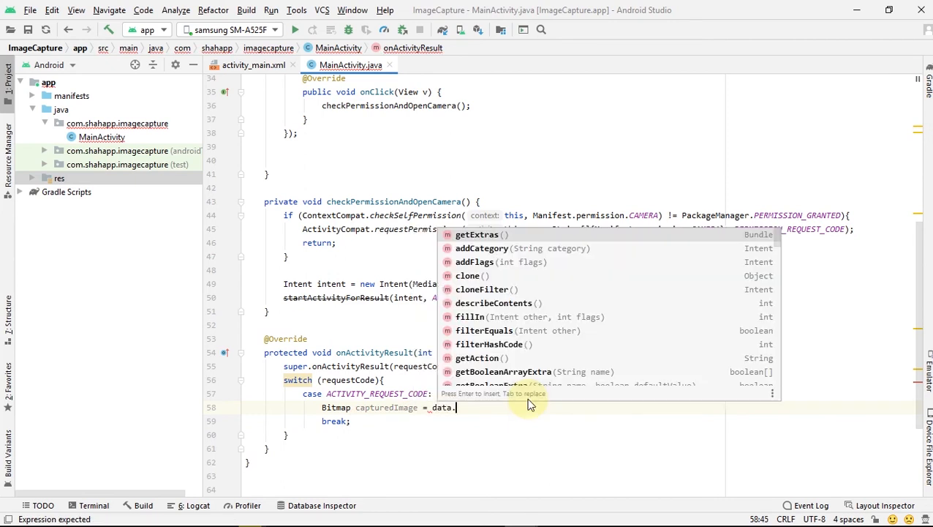
type("getExtras().get(")
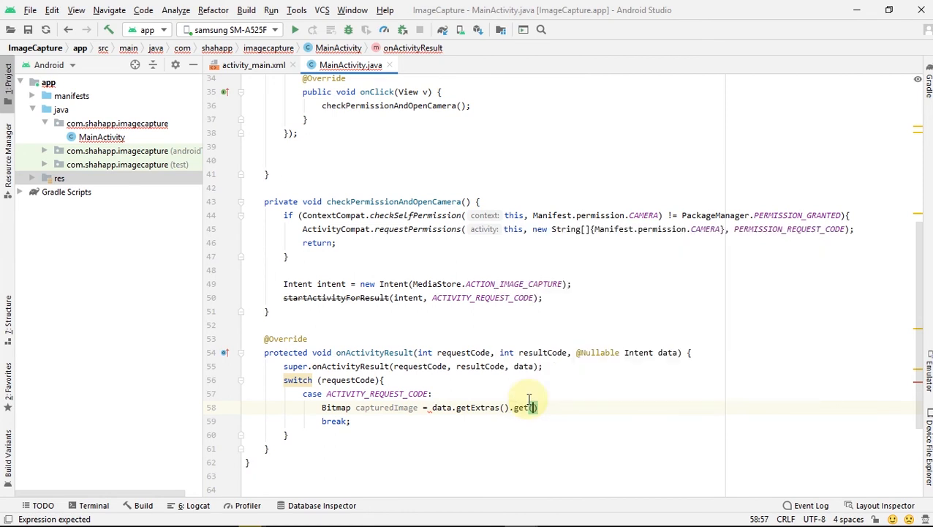
type("\"data\"")
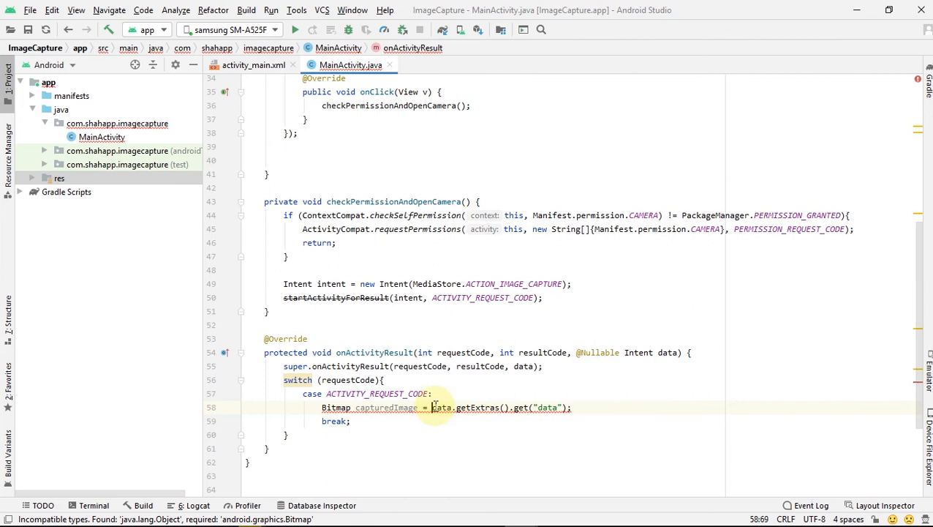
type("(B")
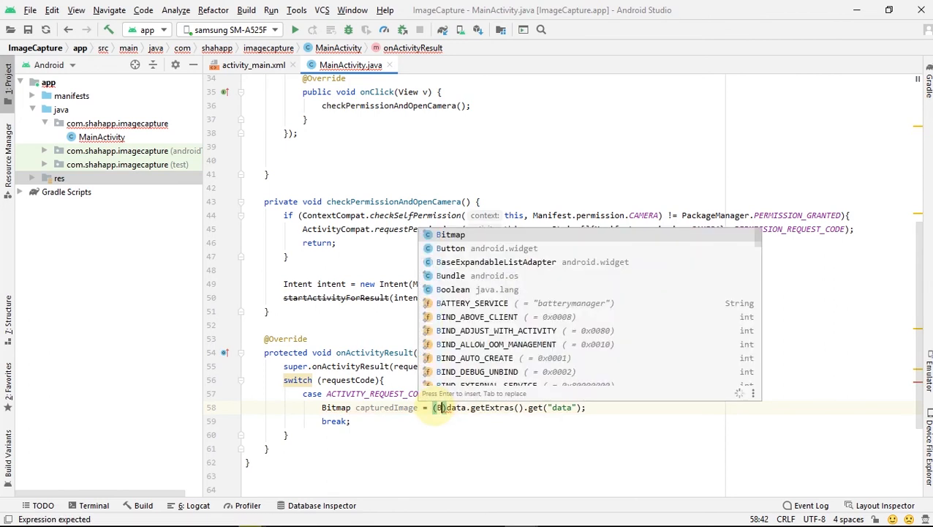
key("Enter")
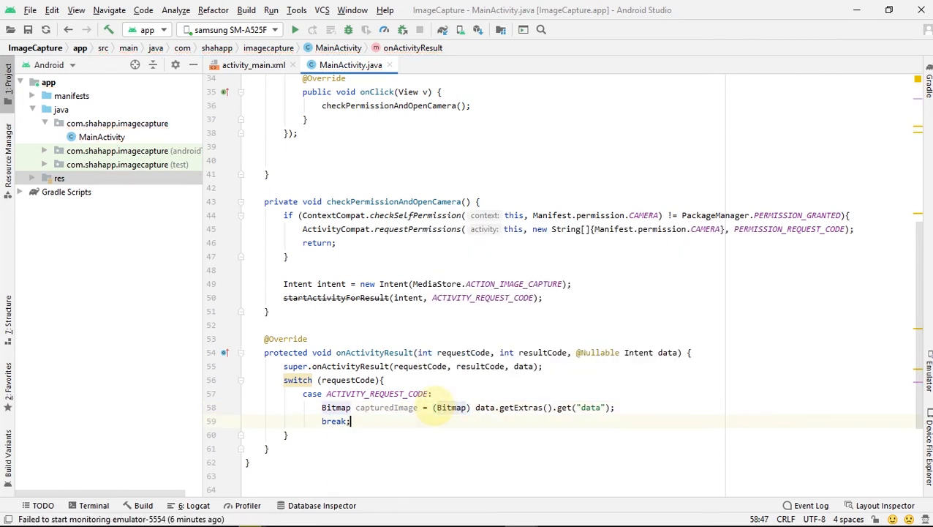
type("imageView")
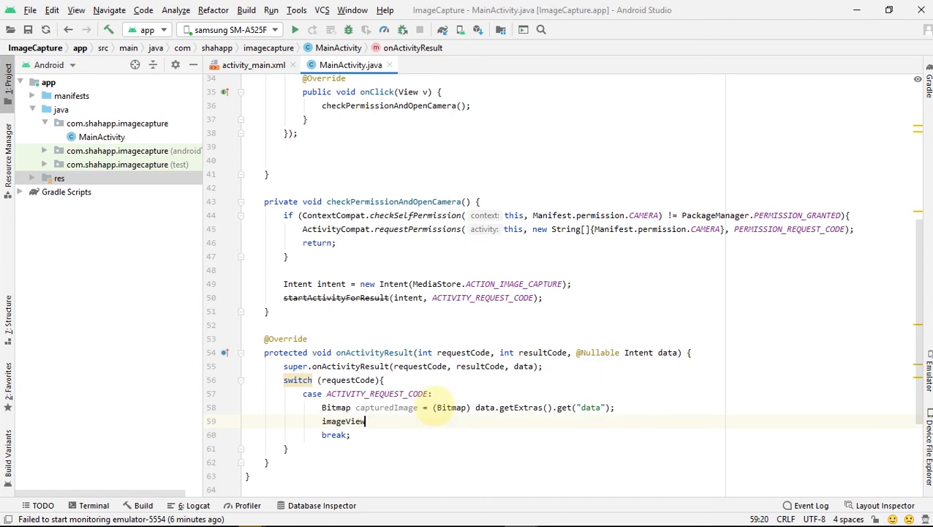
type(".setImageBitmap(capturedImage);")
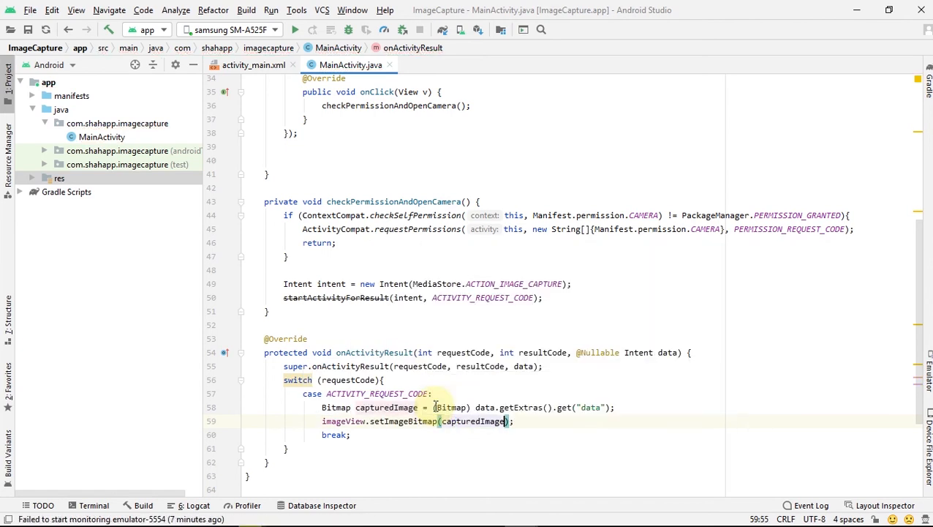
scroll("down", 3)
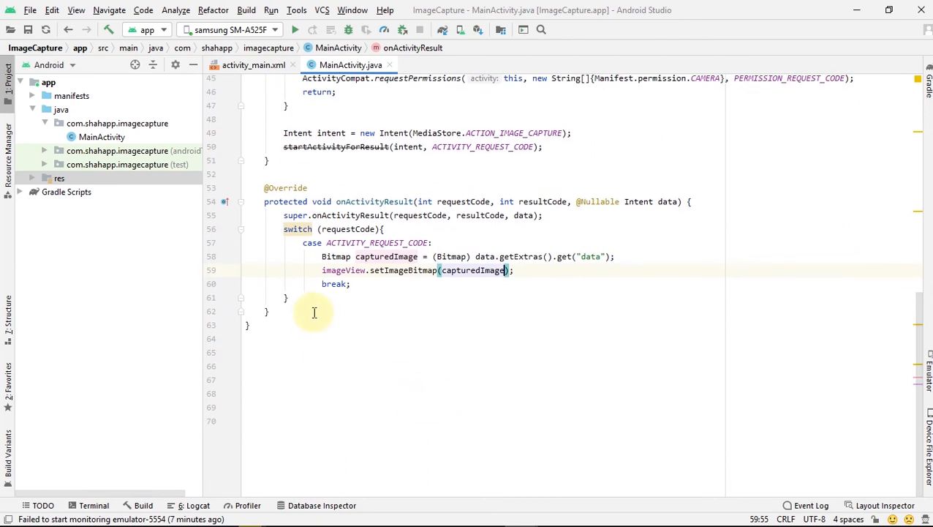
type("on")
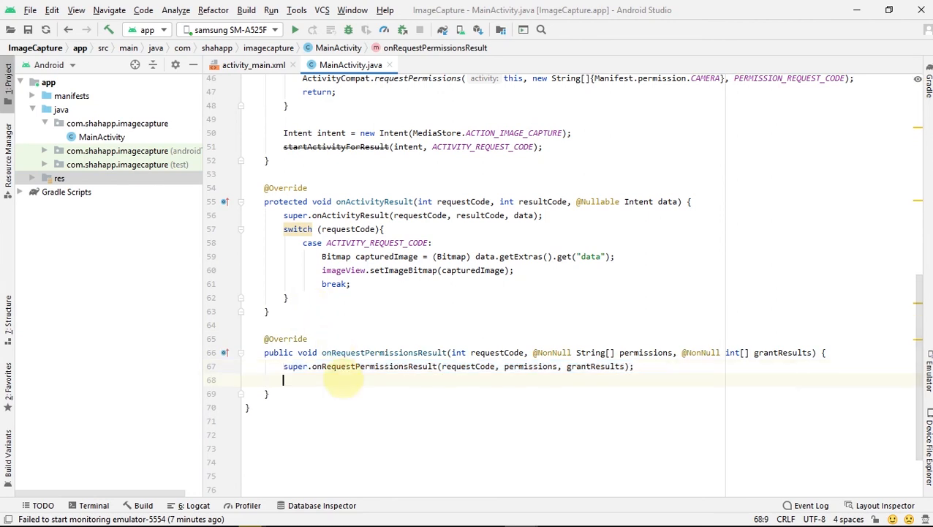
In onRequestPermissionsResult, switch on requestCode with a PERMISSION_REQUEST_CODE case.
type("switch (r")
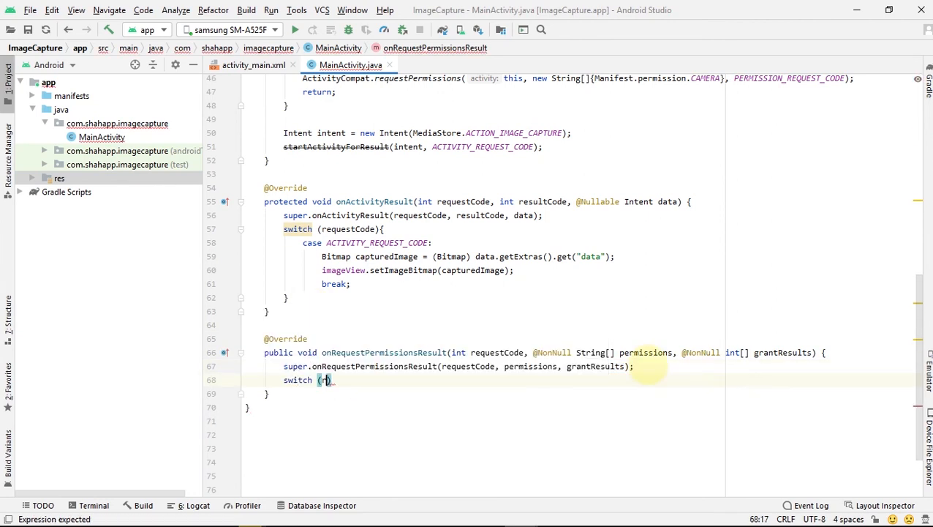
type("equestCode")
type("ca")
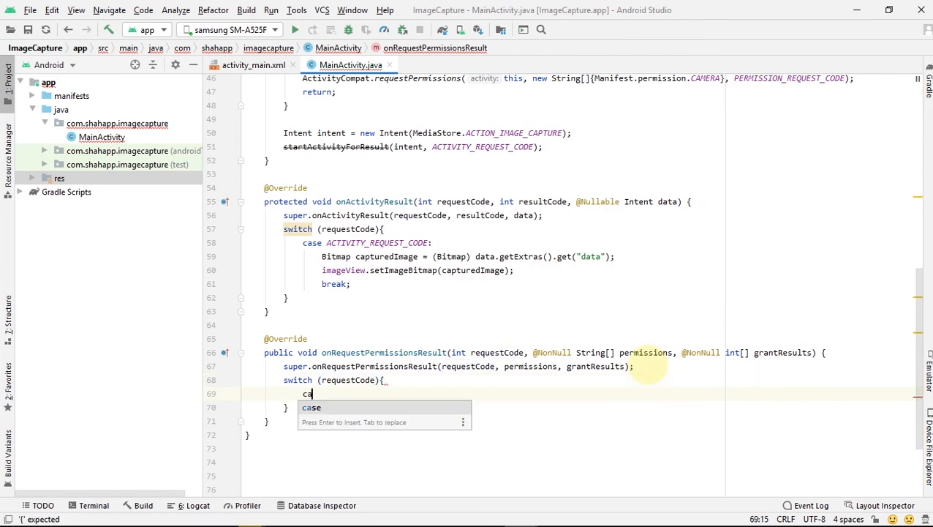
key("Tab")
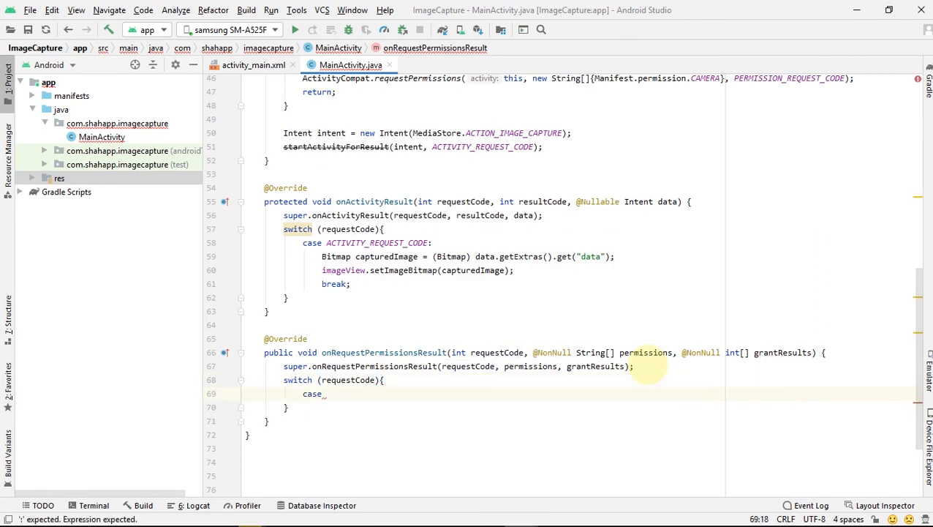
type("PERMI")
type("br")
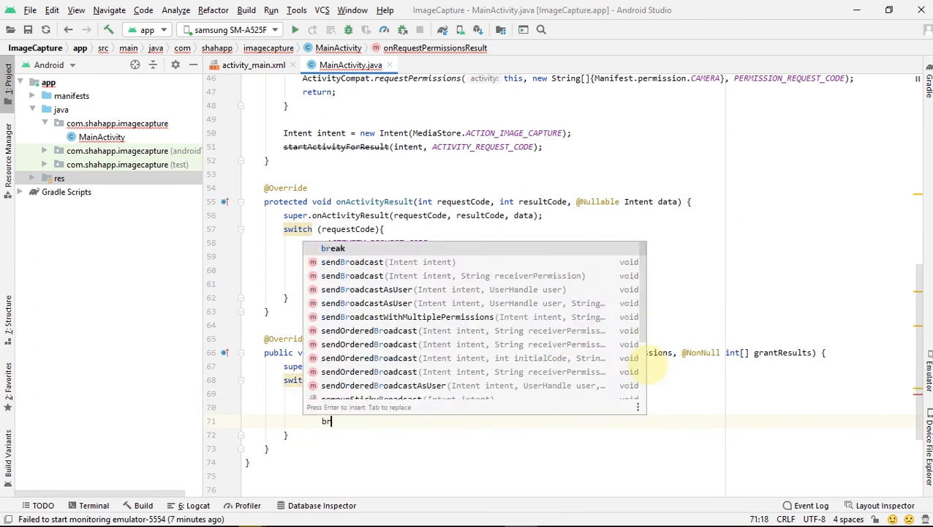
If grantResults has length and grantResults[0] == PERMISSION_GRANTED, call checkPermissionAndOpenCamera().
type("if")
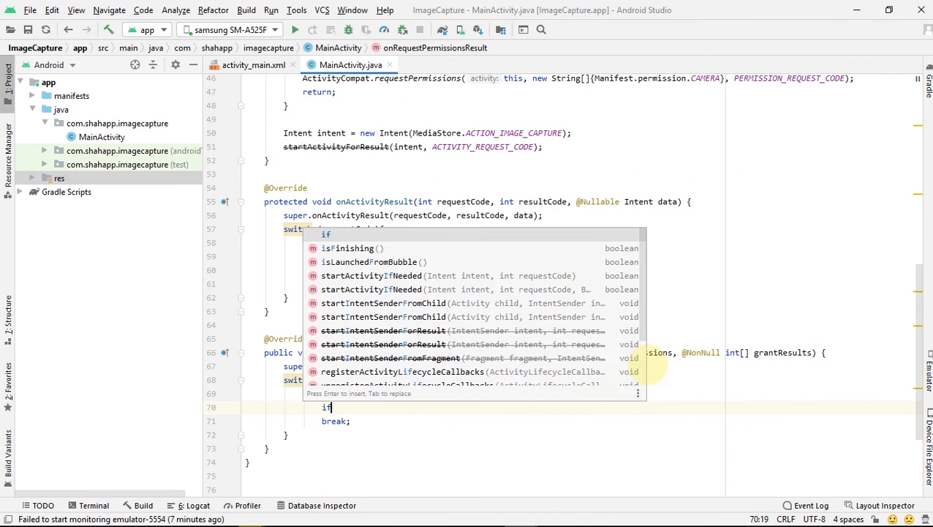
type("(grantResults")
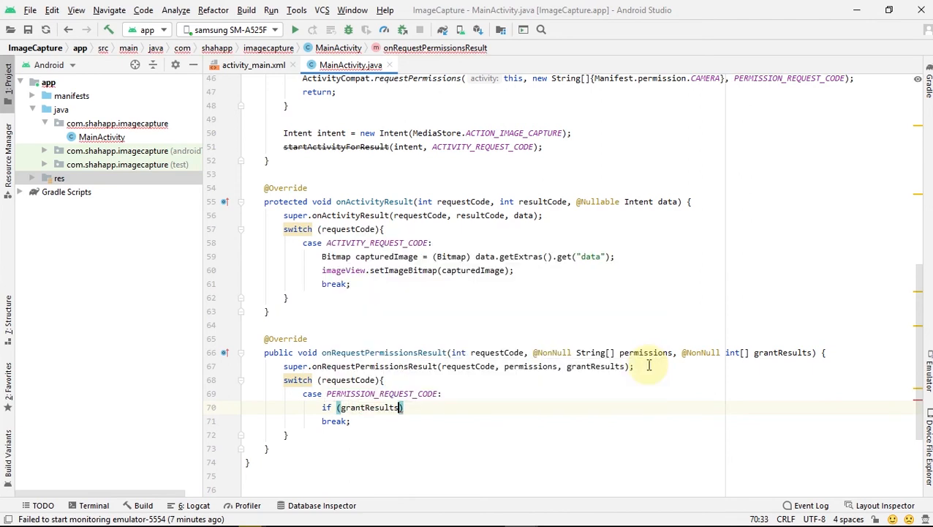
type(".length > 0 && gran")
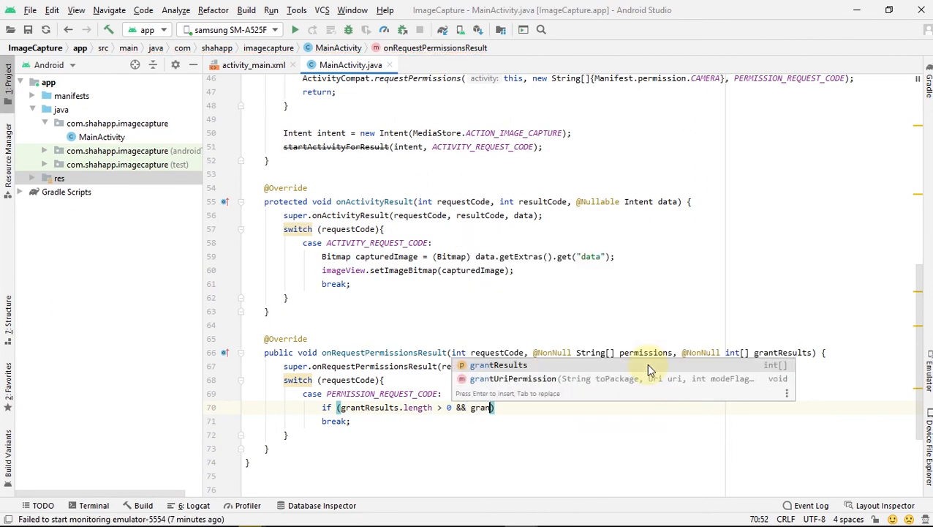
key("Tab")
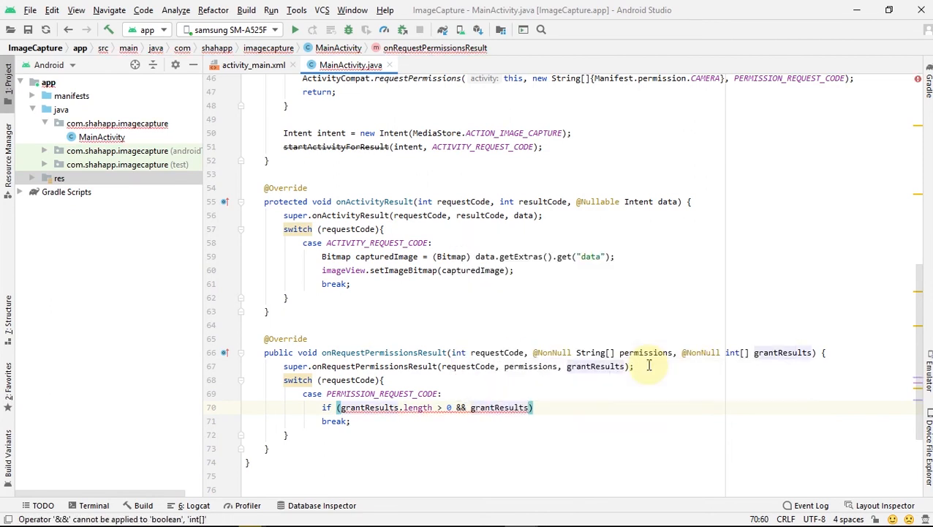
type(".")
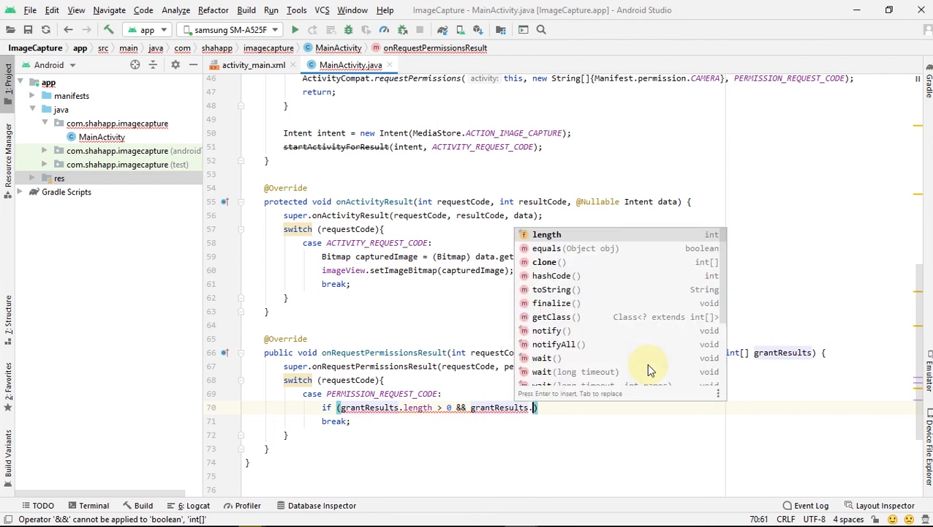
type("[0]")
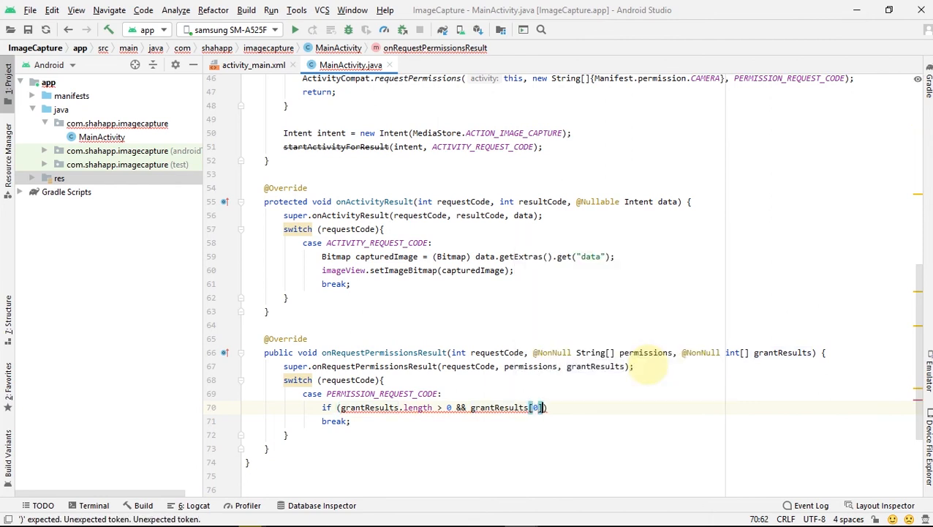
type("== PackageManager.")
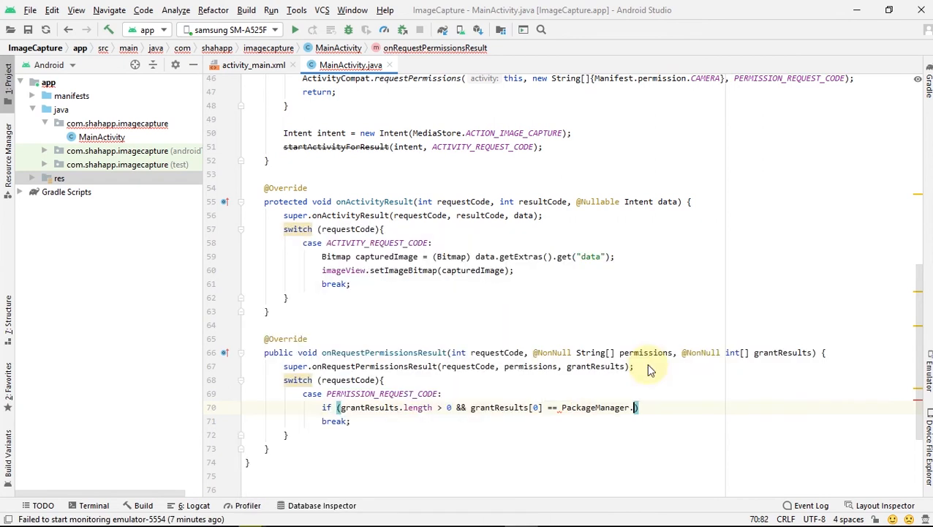
type("PERMISSION_GRANTED")
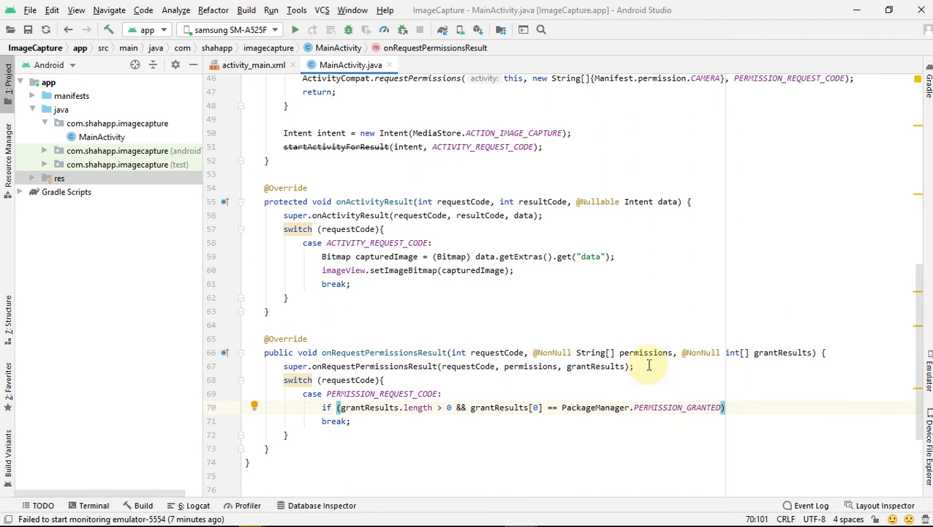
type("{")
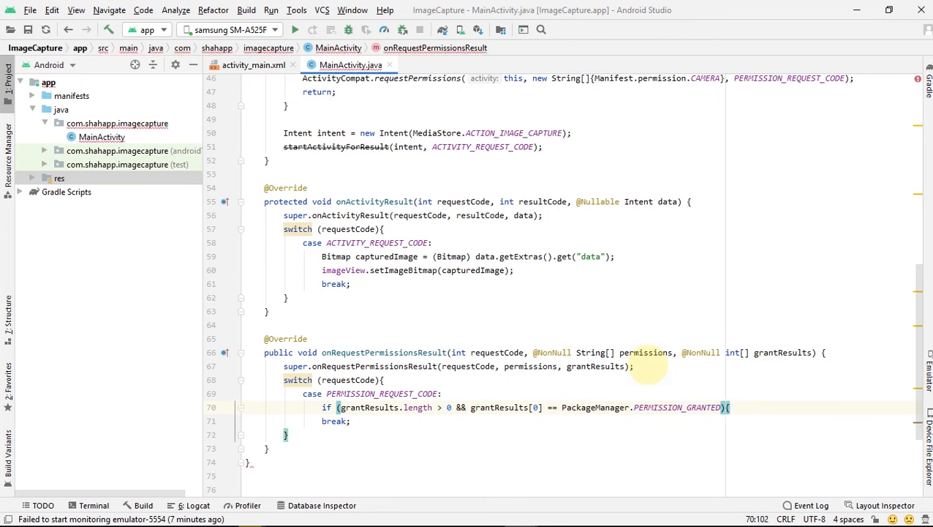
type("checkper")
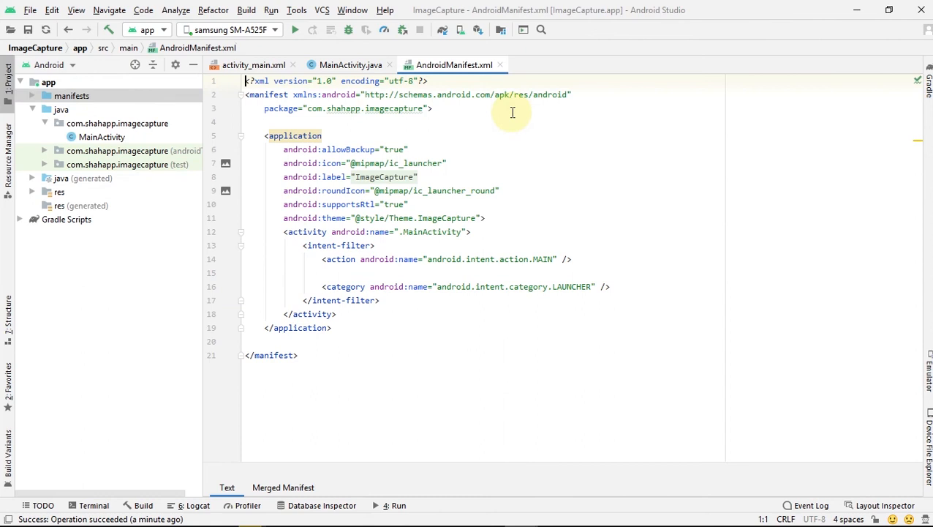
Add <uses-permission android:name="android.permission.CAMERA"/> to AndroidManifest.xml and return to MainActivity.
type("<uses-permission android:name=\"android.permission.CAMERA\"/>")
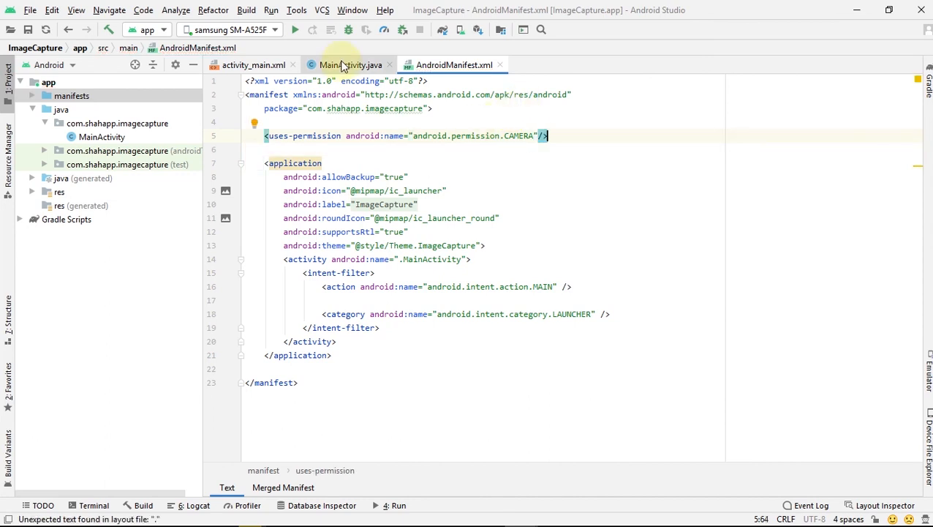
left_click(342, 64)
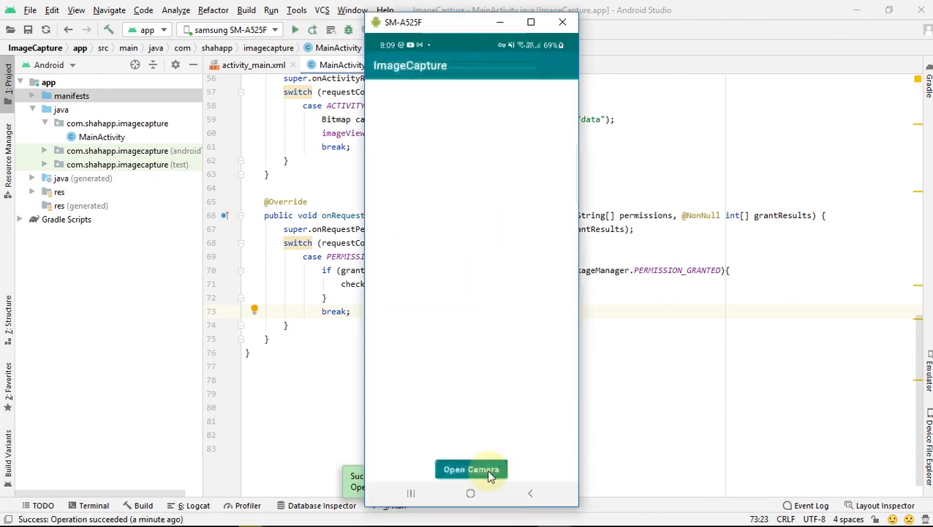
In the running app tap Open Camera, allow access Only this time, take a photo and accept it.
left_click(471, 468)
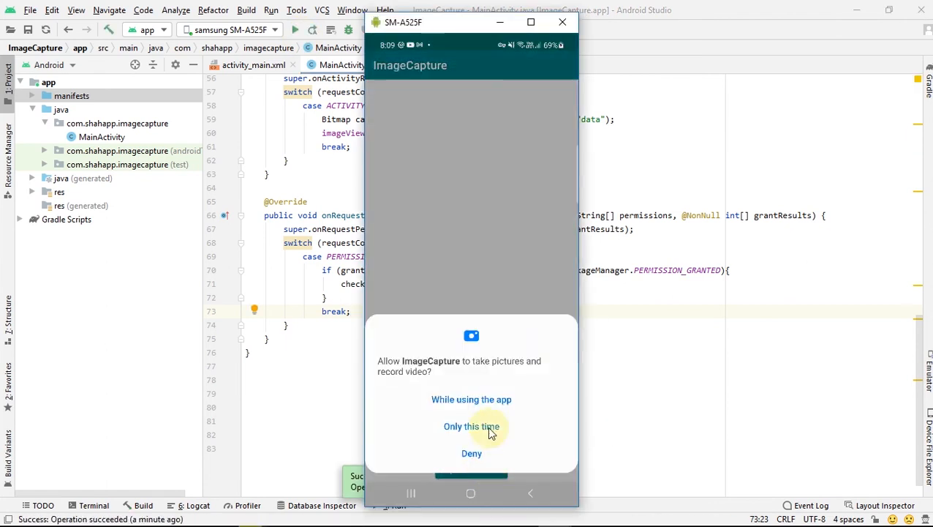
left_click(471, 428)
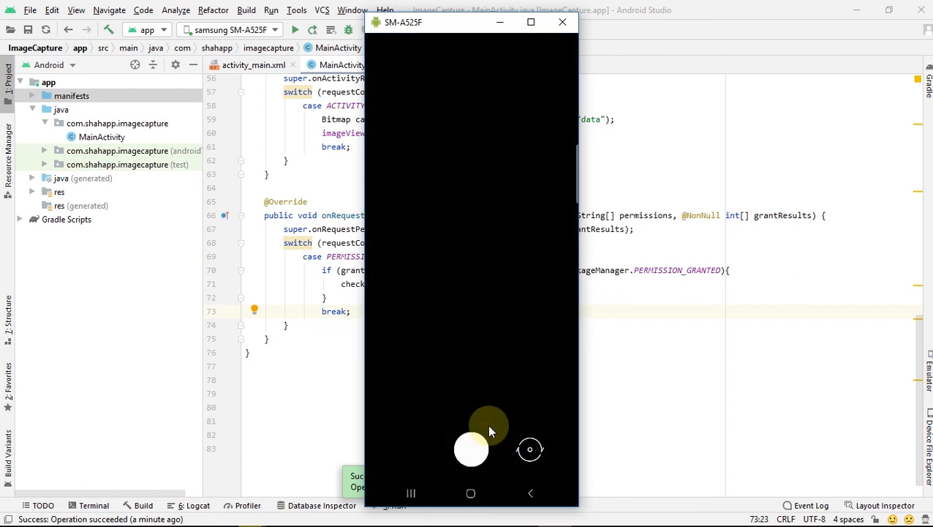
left_click(471, 450)
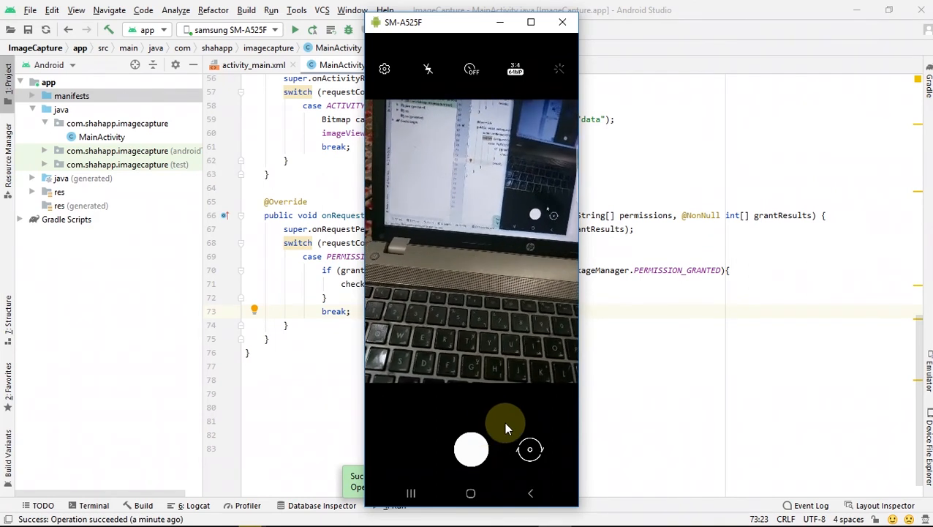
left_click(471, 449)
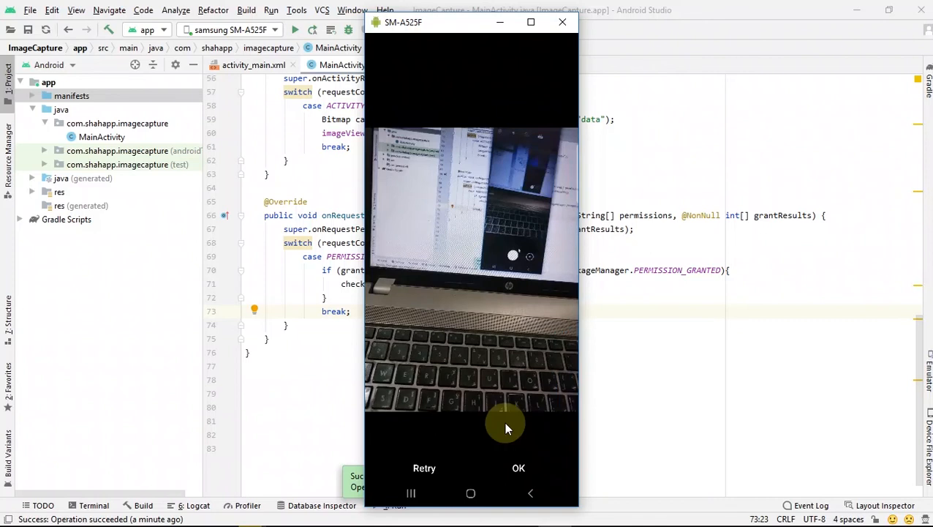
mouse_move(542, 439)
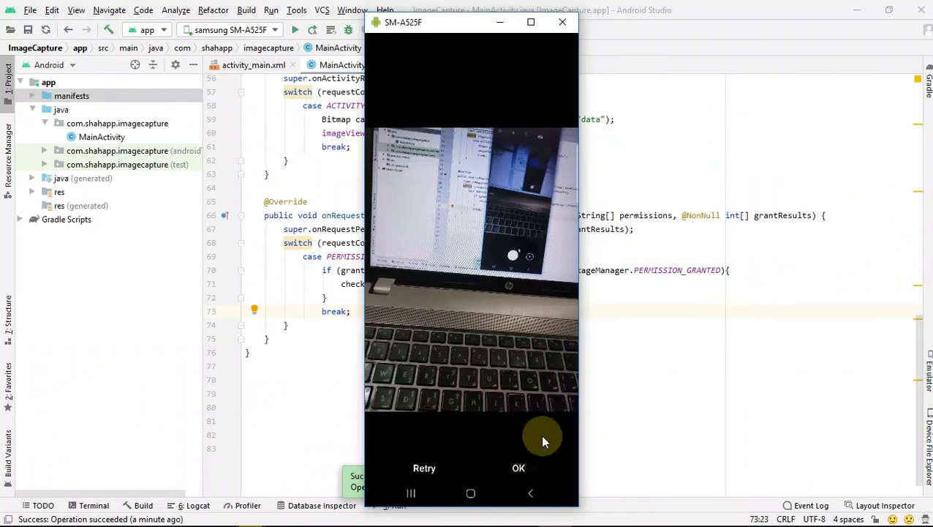
left_click(518, 468)
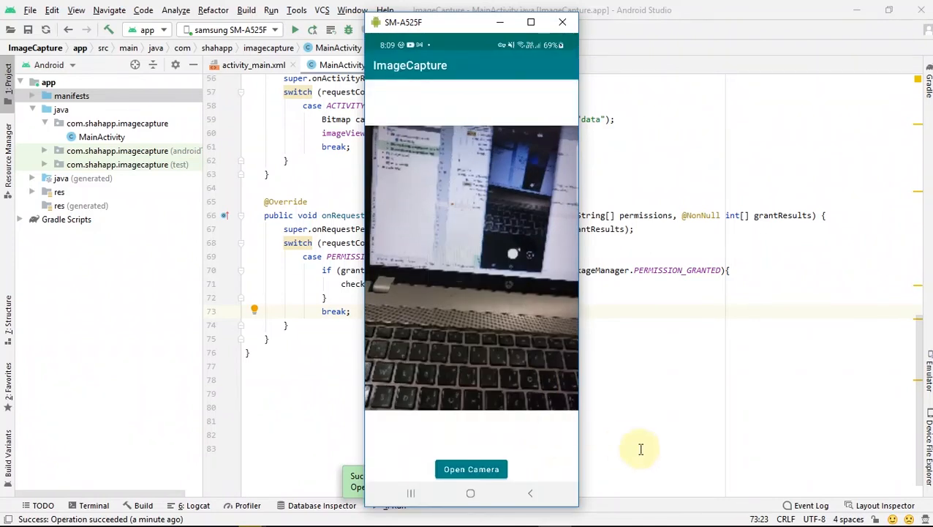